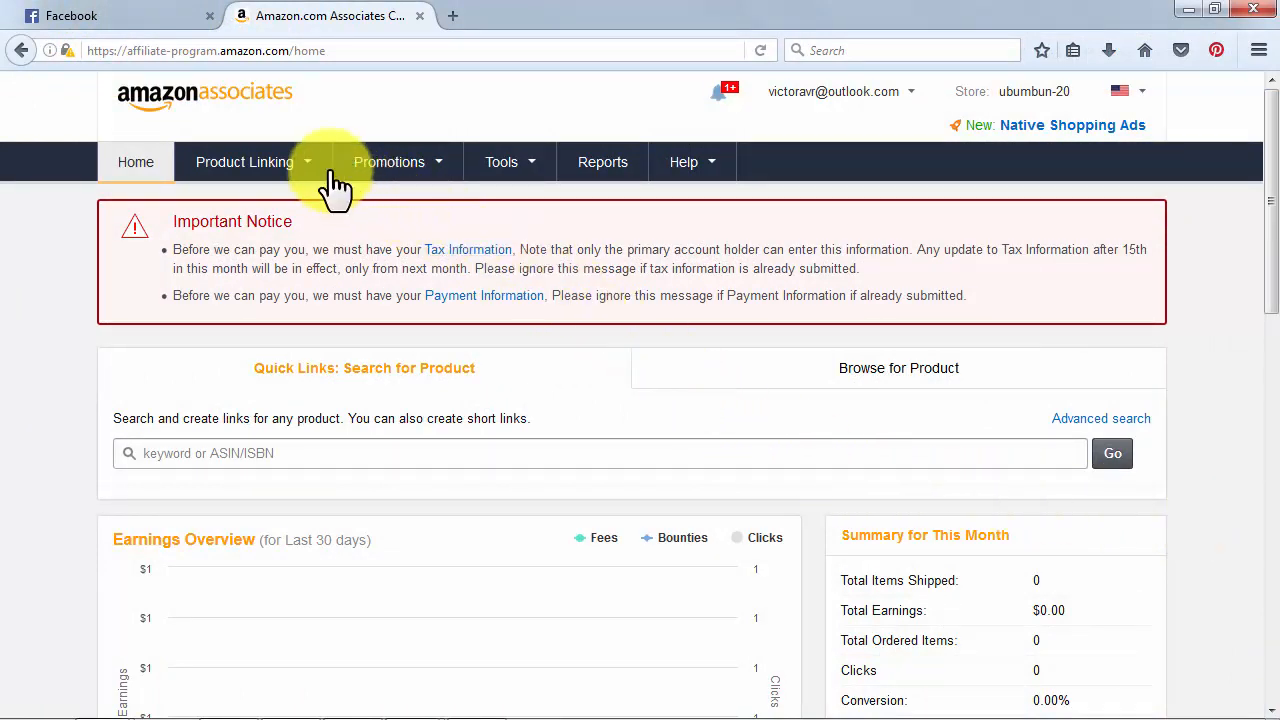
Step: Start a new aStore from Product Linking, reach Create aStore Pages, then switch to Facebook
click(244, 160)
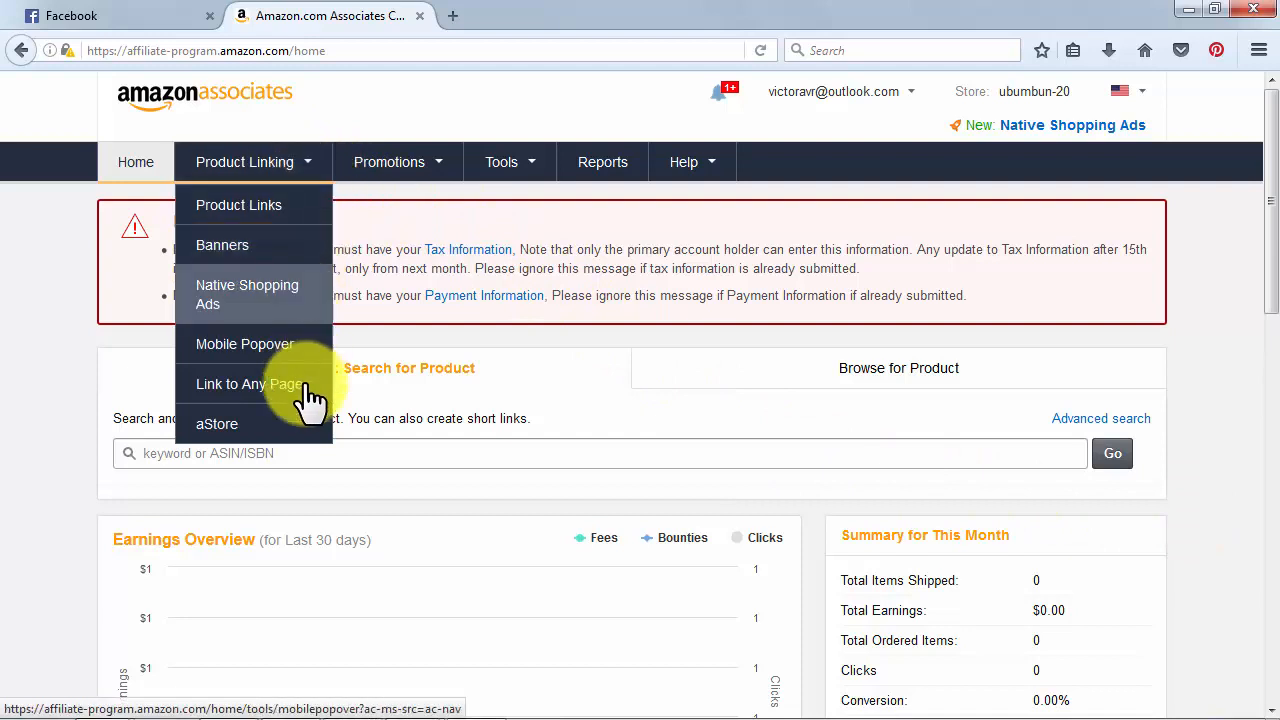
click(216, 424)
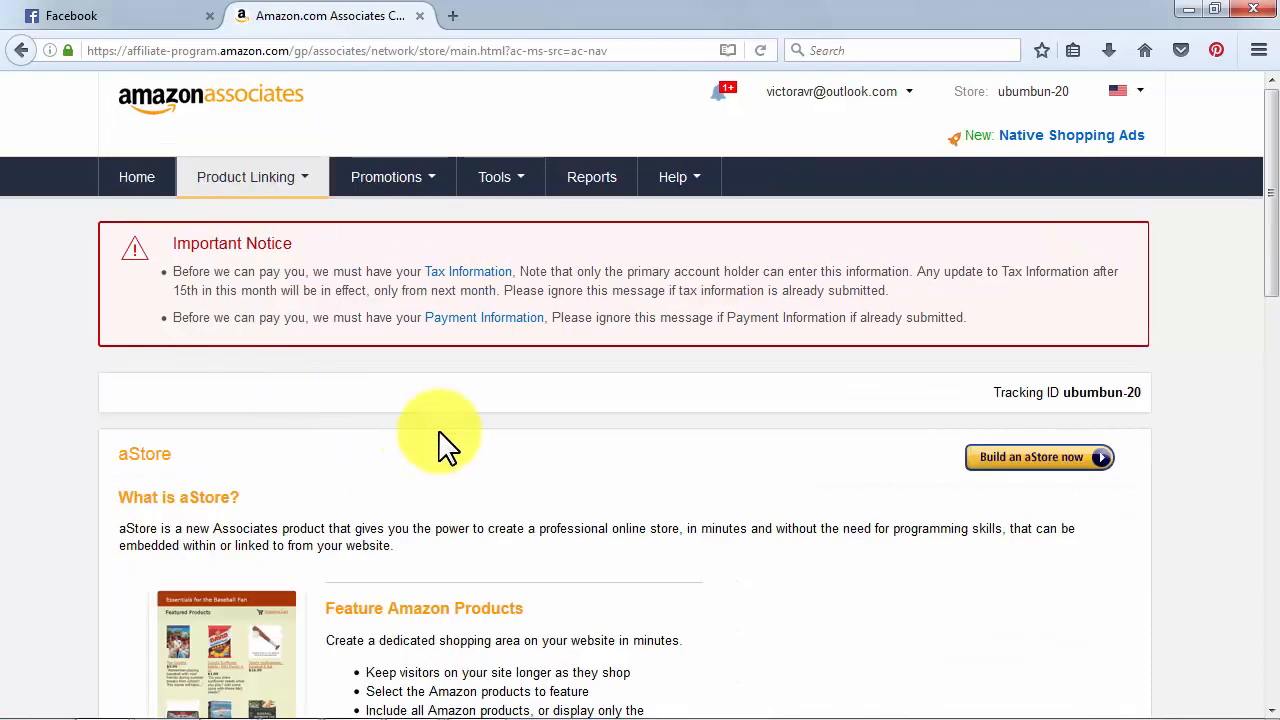
mouse_move(1036, 470)
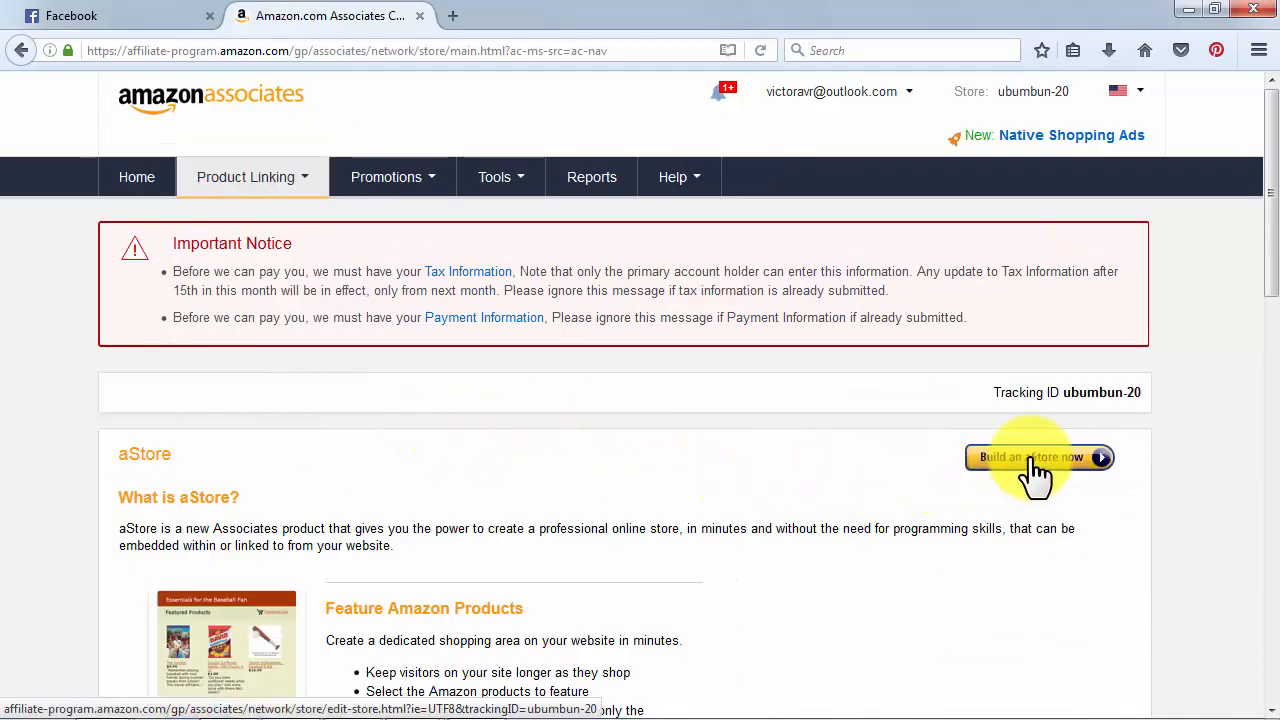
click(1030, 456)
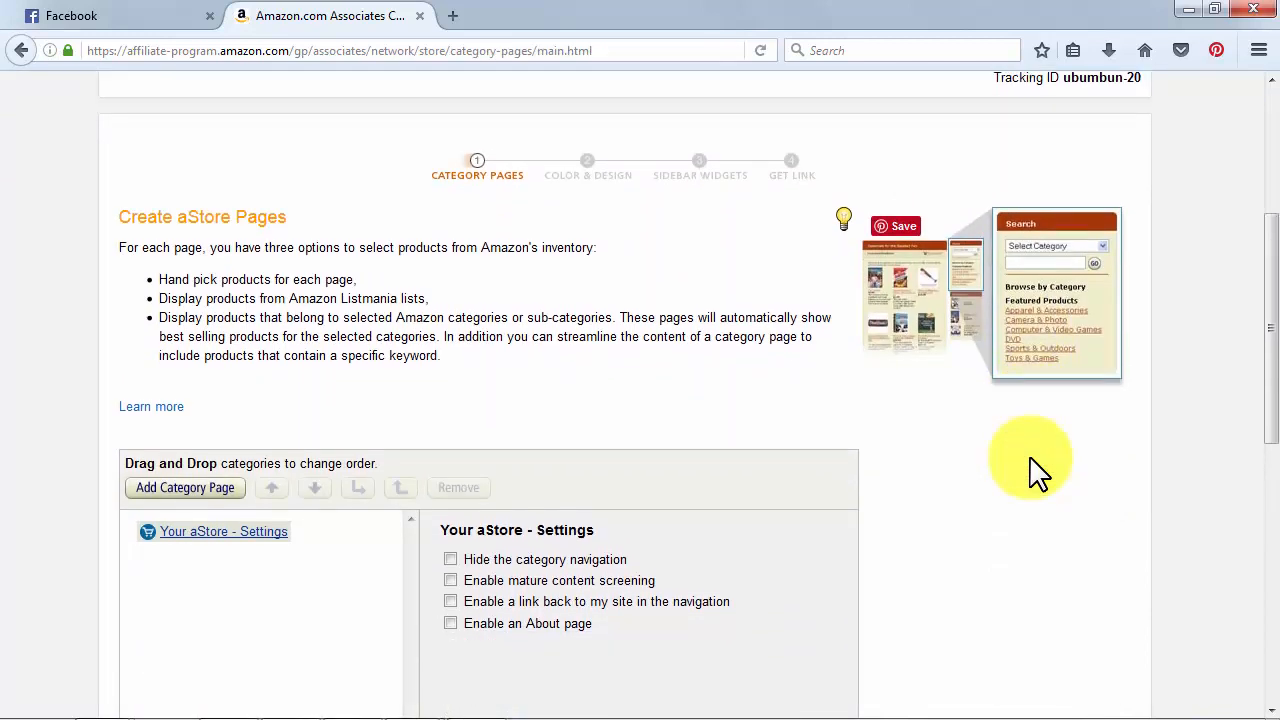
scroll(down, 3)
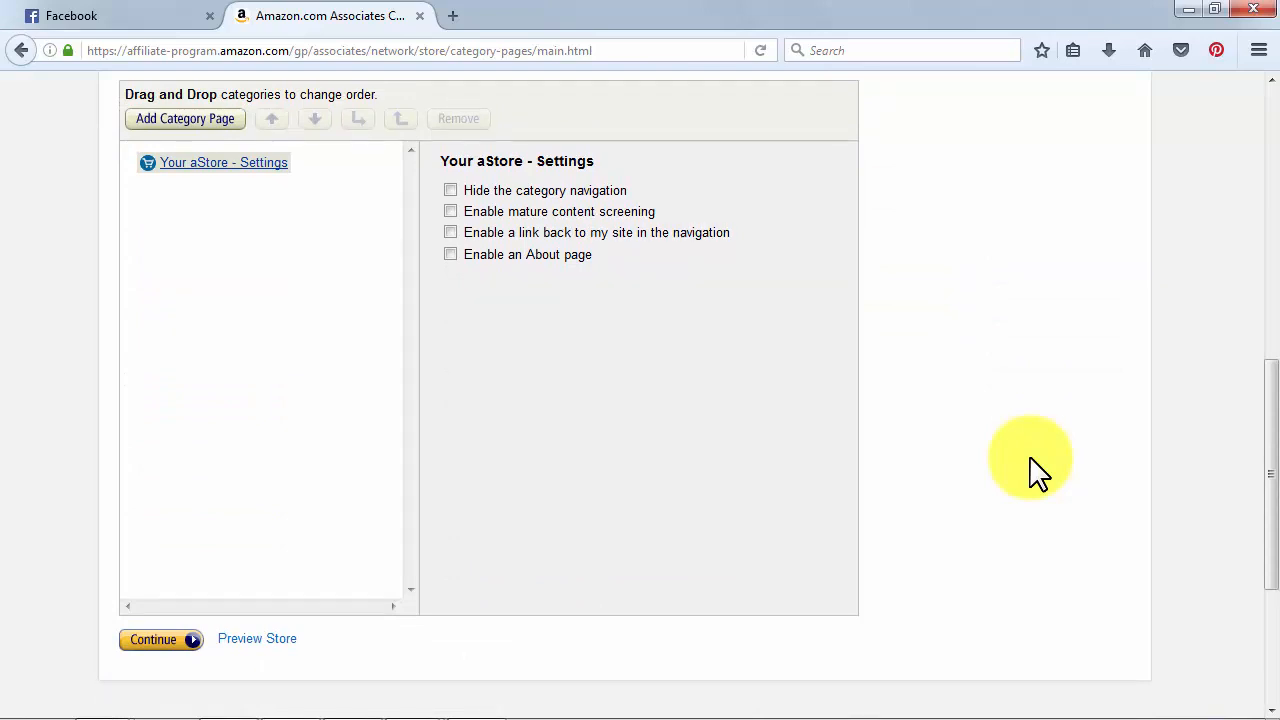
click(110, 16)
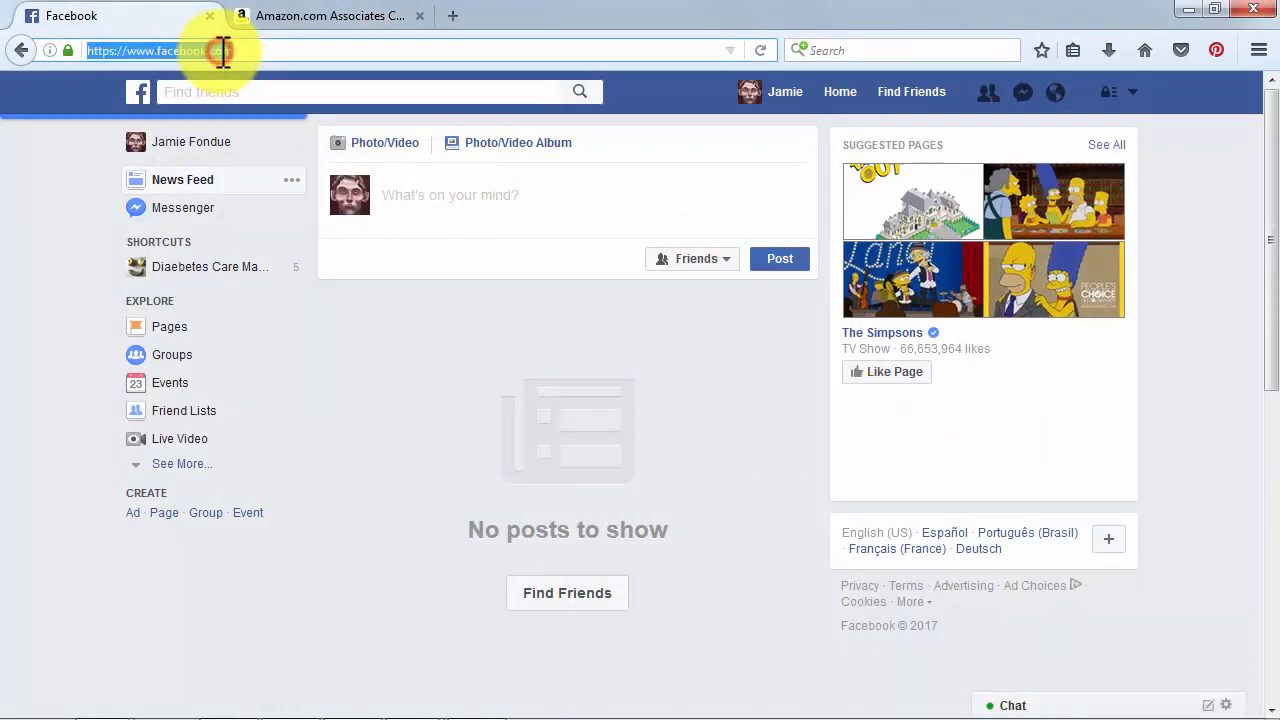
Step: Add the Static HTML app at apps.facebook.com/static_html_plus as a page tab on Diabetes Care Made Easy
text(http://apps.facebook.com/static_html_plus/)
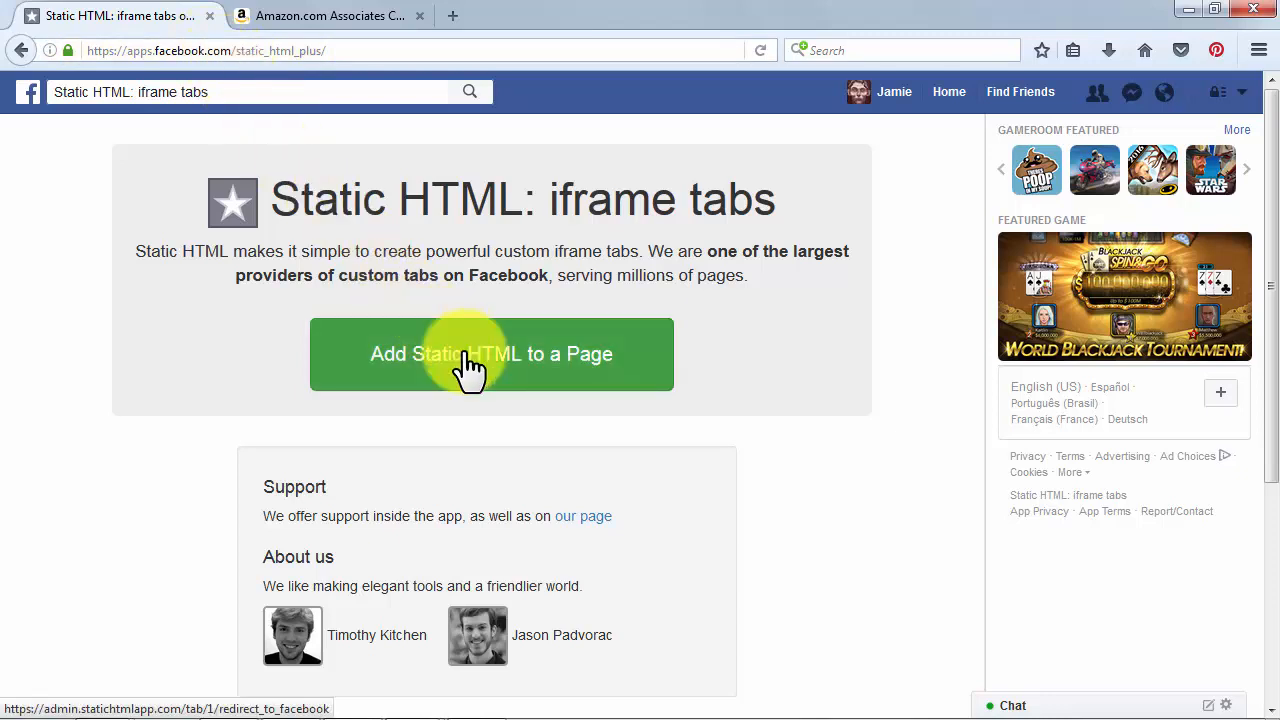
click(492, 354)
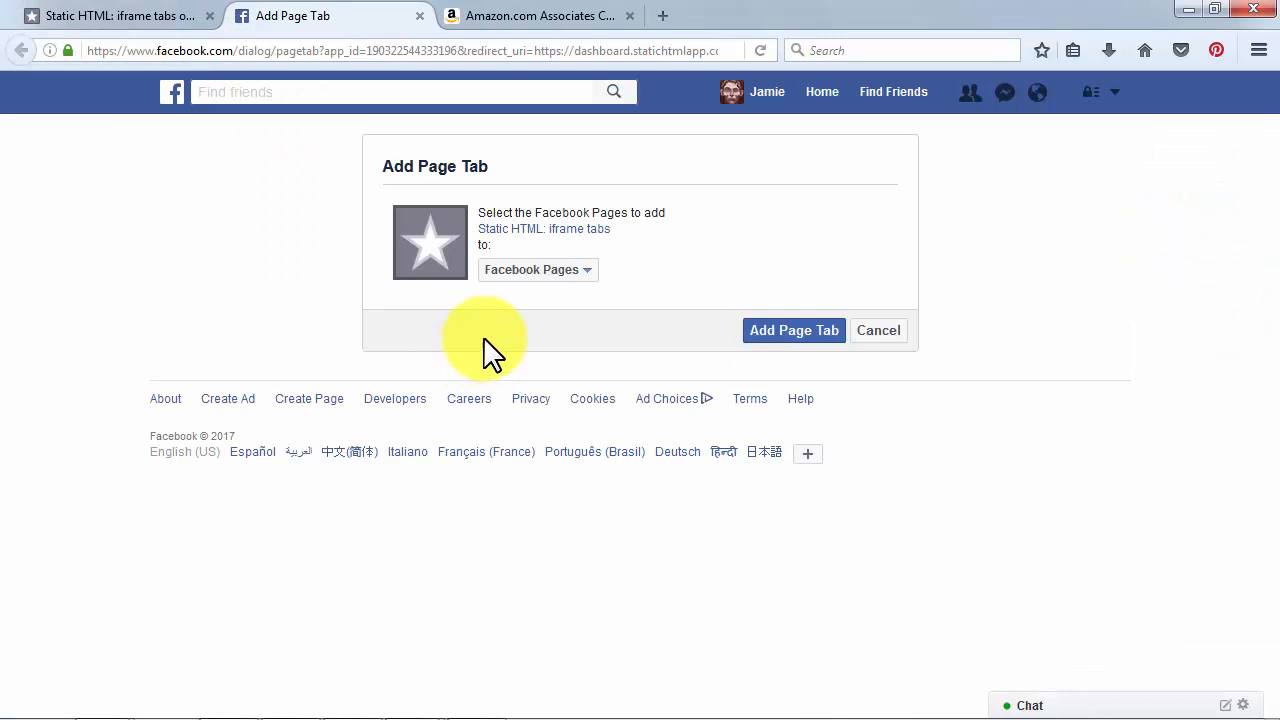
click(536, 268)
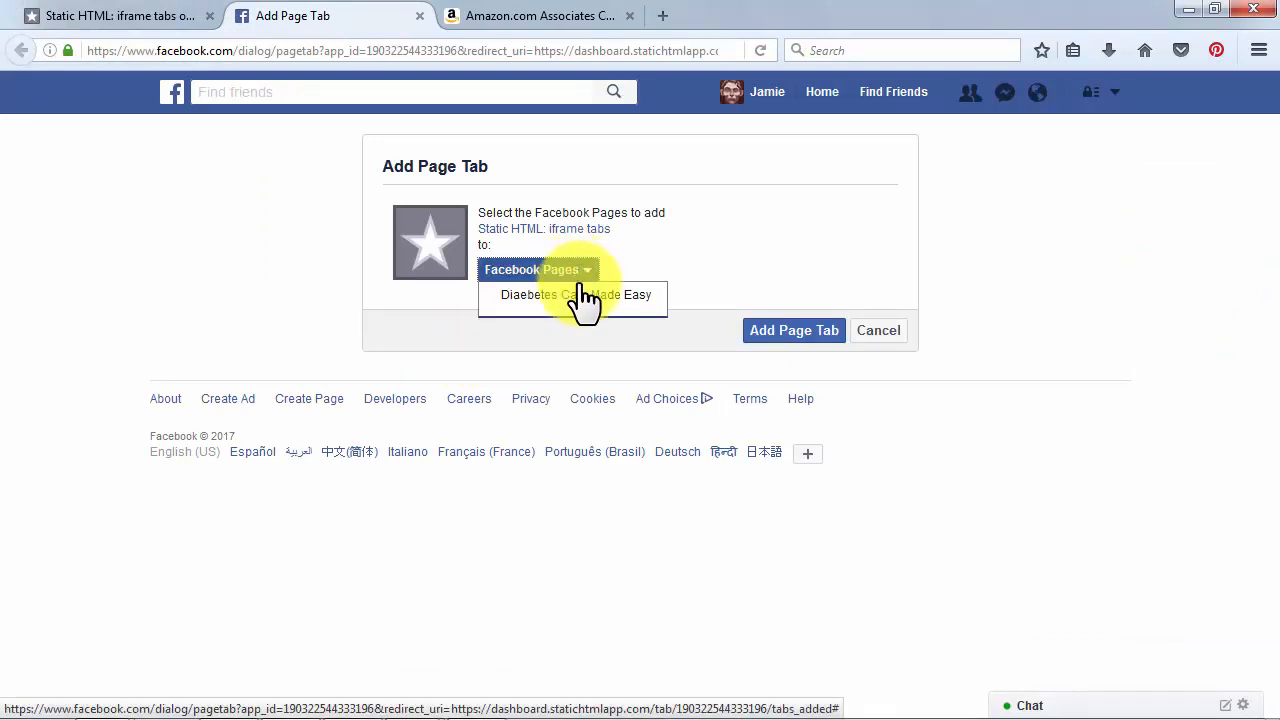
click(576, 294)
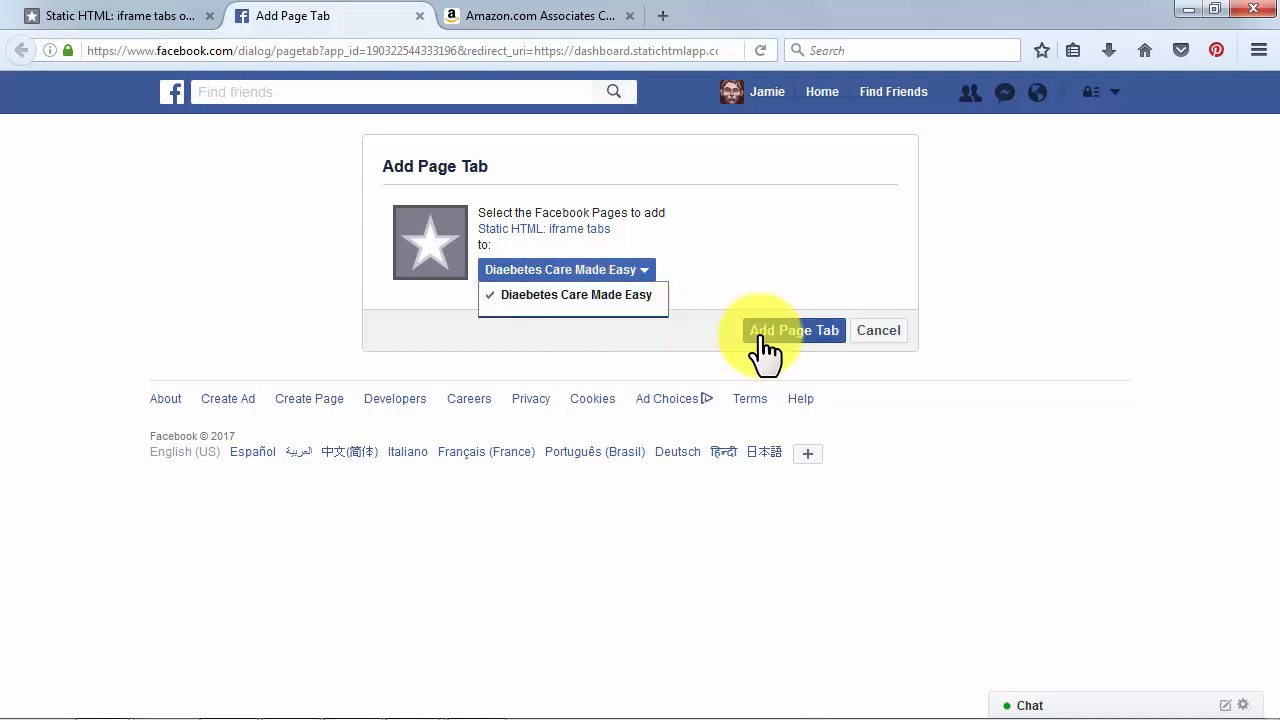
click(794, 330)
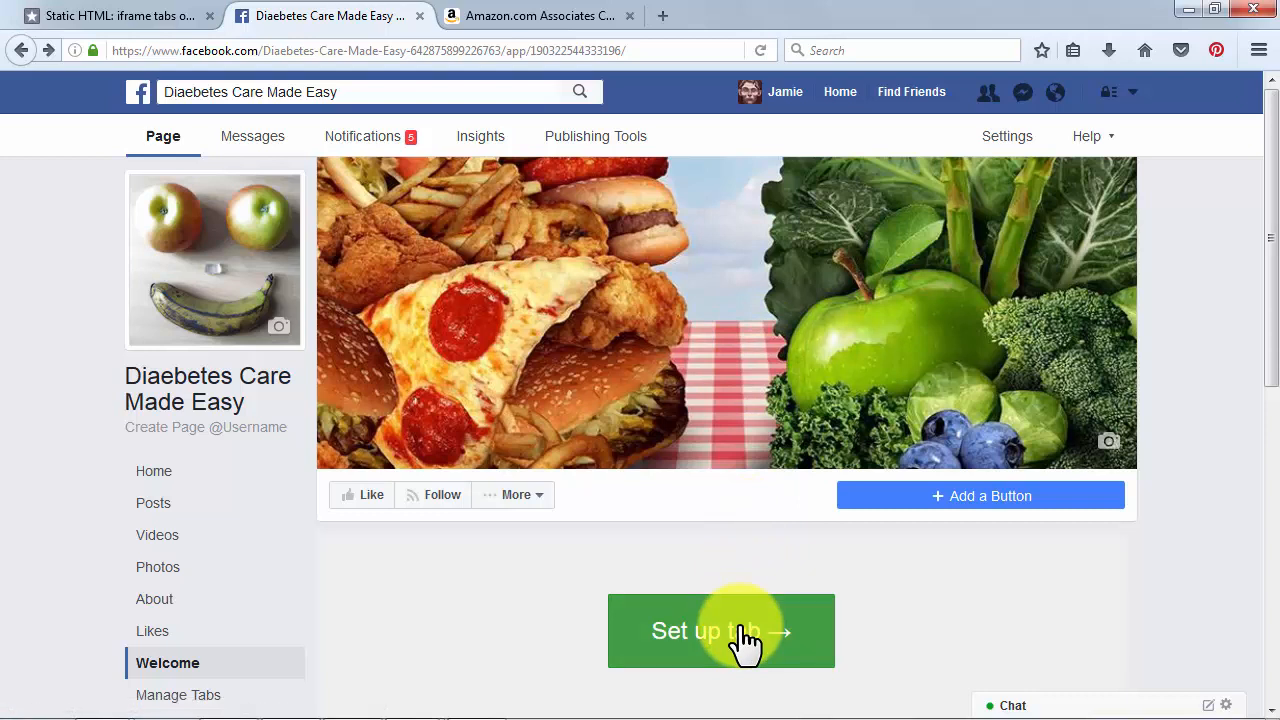
Step: Set up the new Welcome tab in Thunderpenny, then switch back to Amazon Associates
click(720, 632)
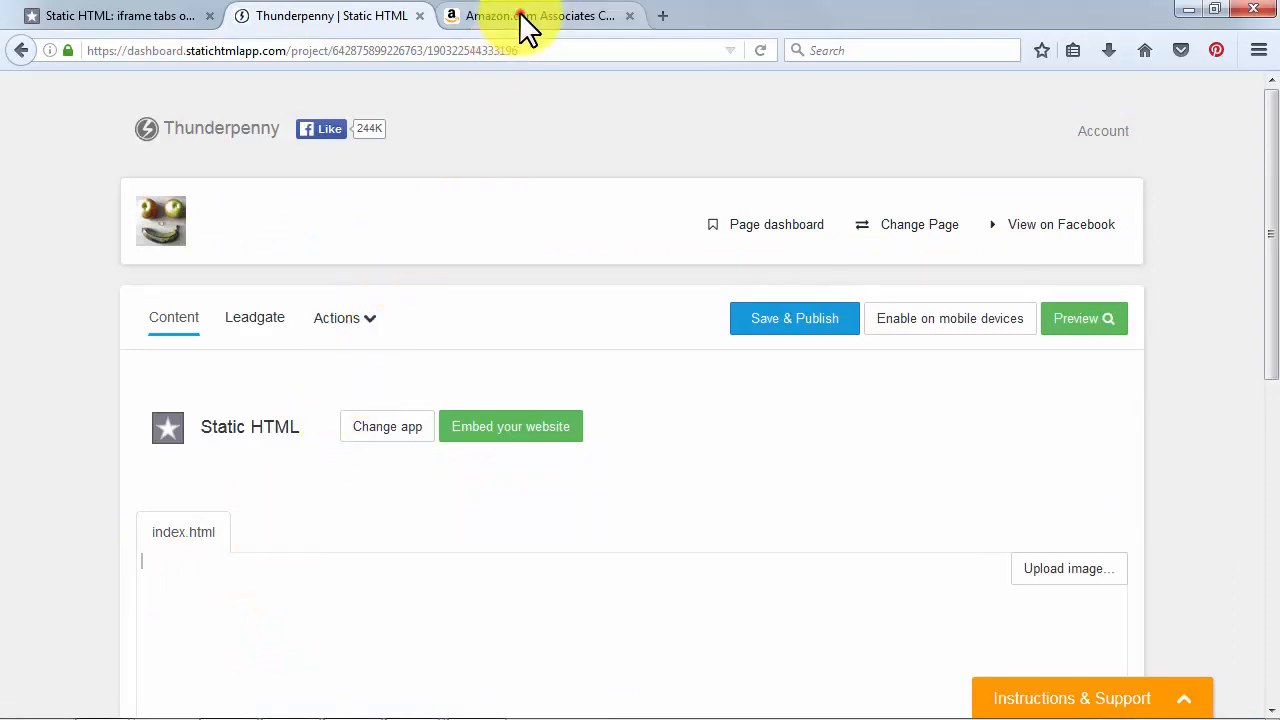
click(540, 16)
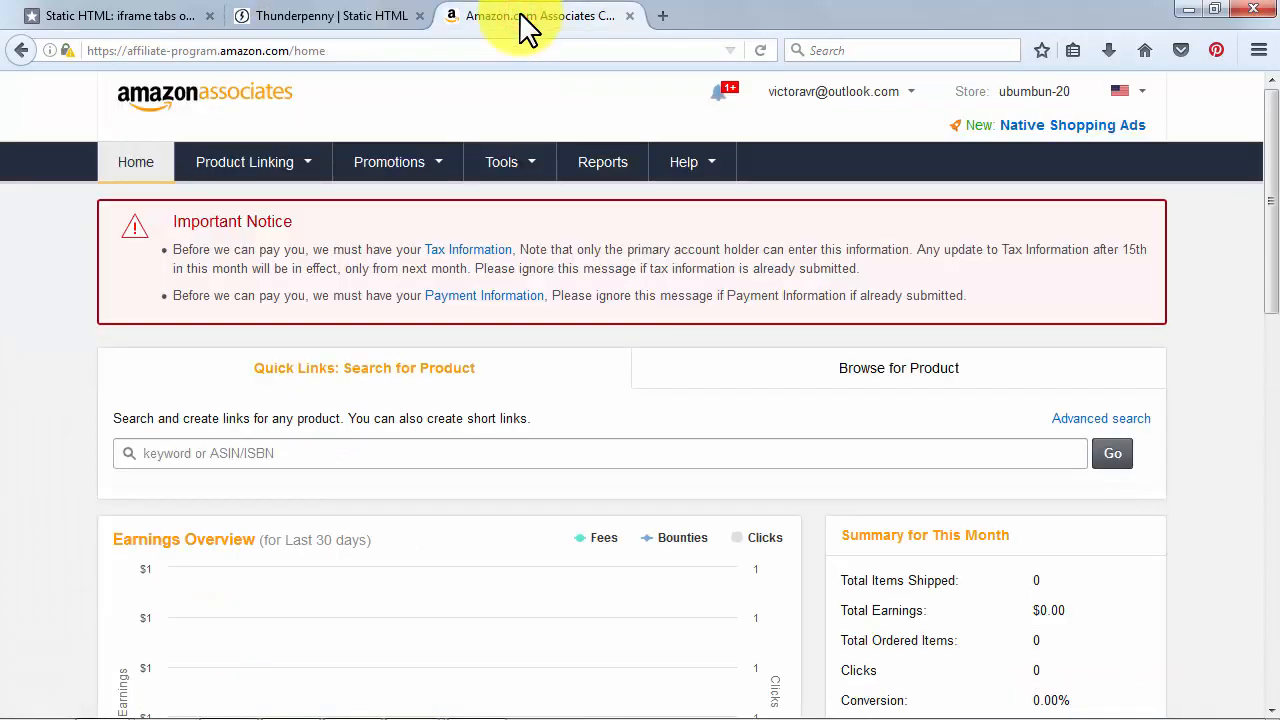
Step: Walk the aStore build through category pages, colour and design, and sidebar widgets to Get Link
click(244, 160)
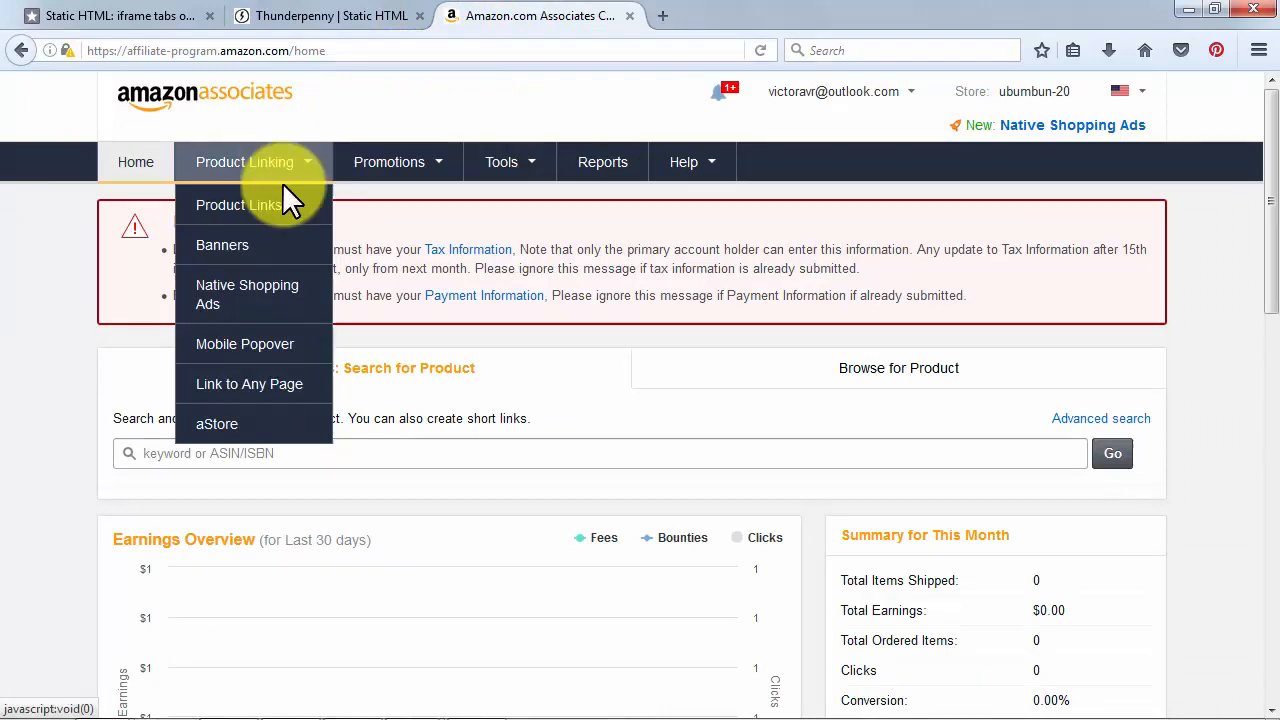
click(216, 424)
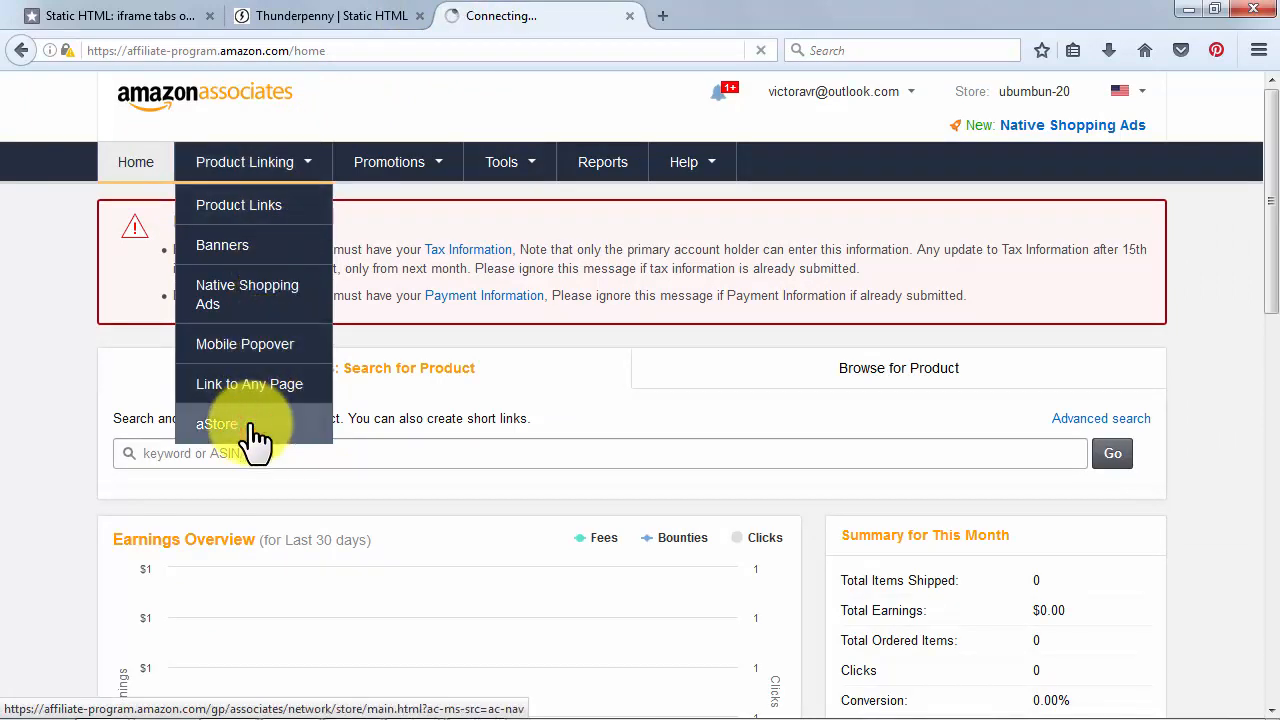
click(216, 424)
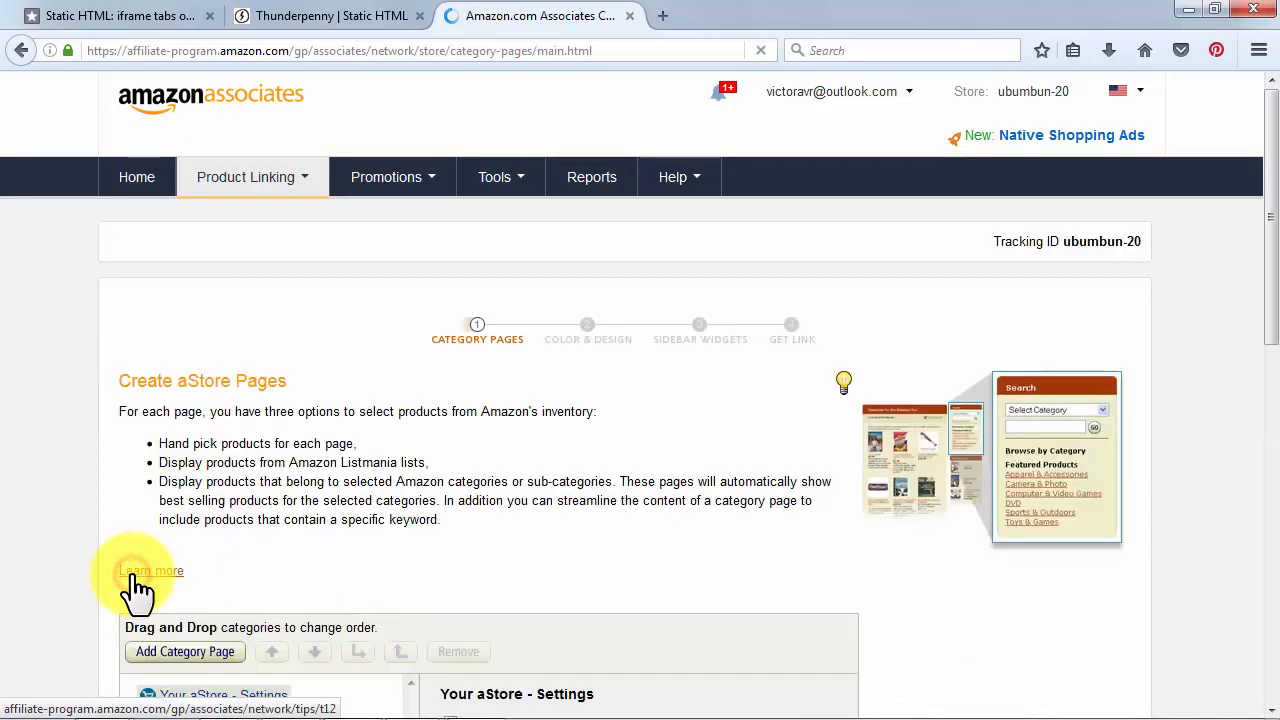
scroll(down, 3)
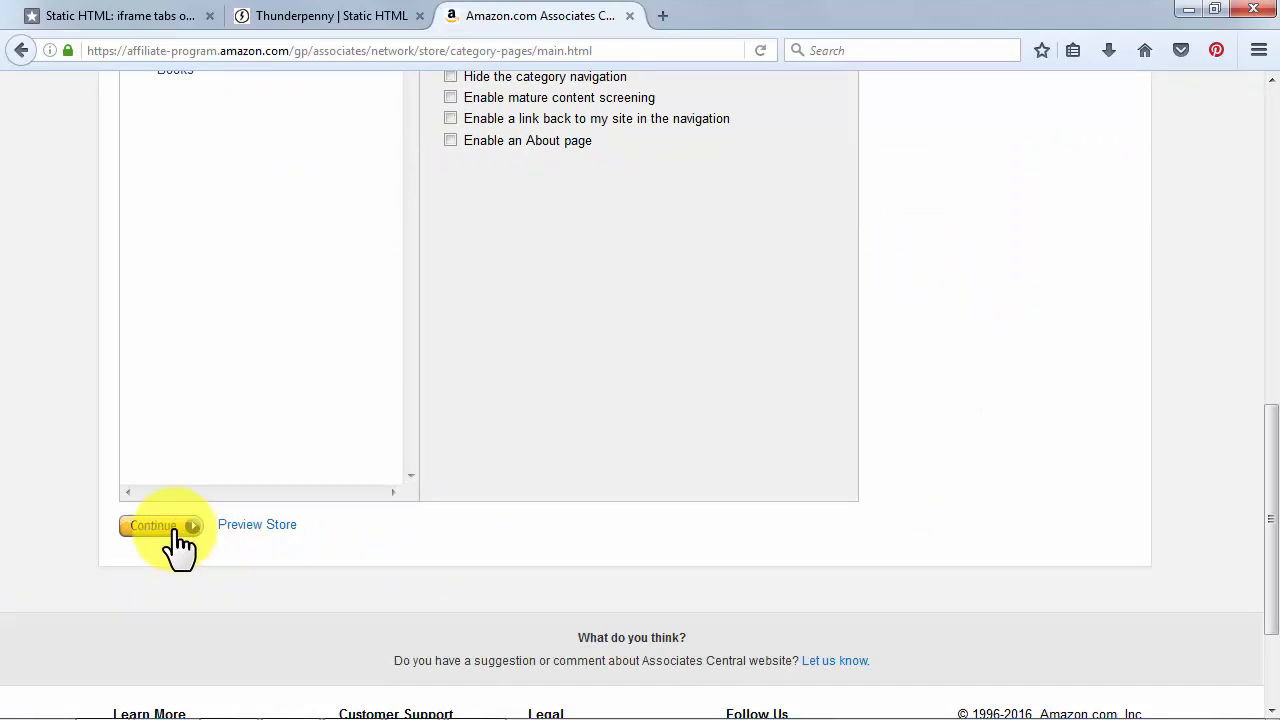
click(152, 524)
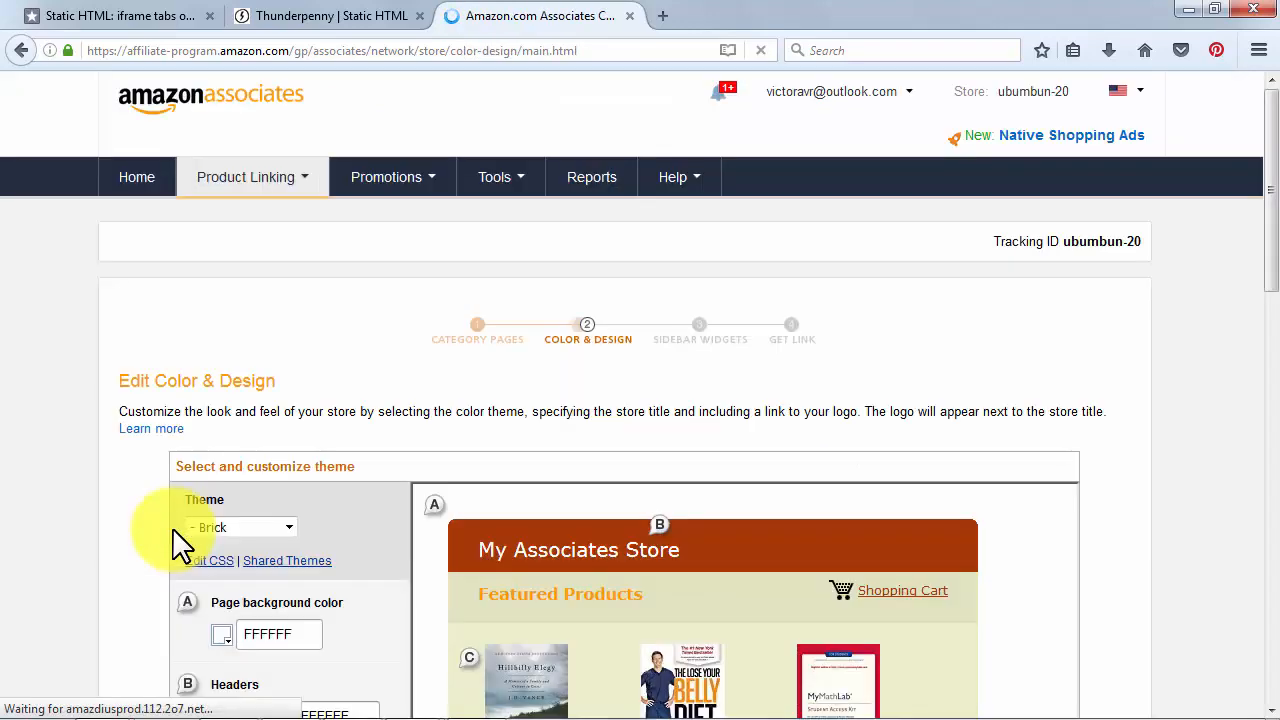
scroll(down, 3)
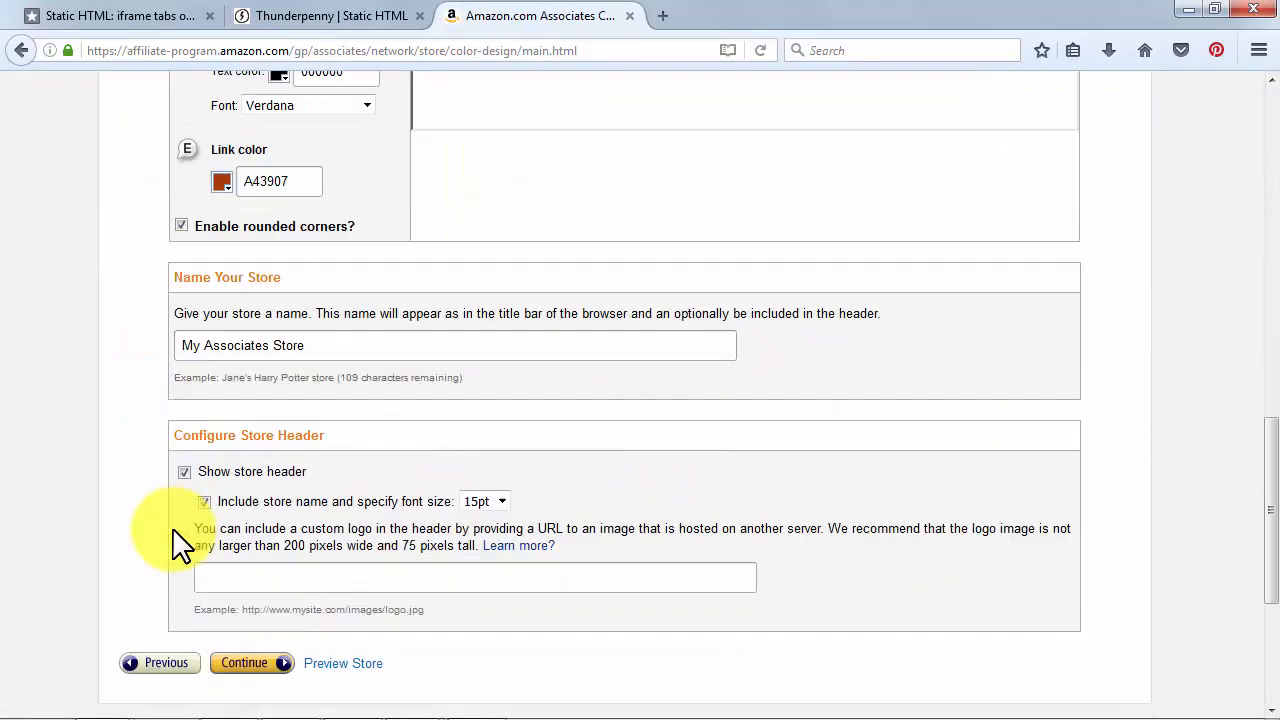
click(244, 664)
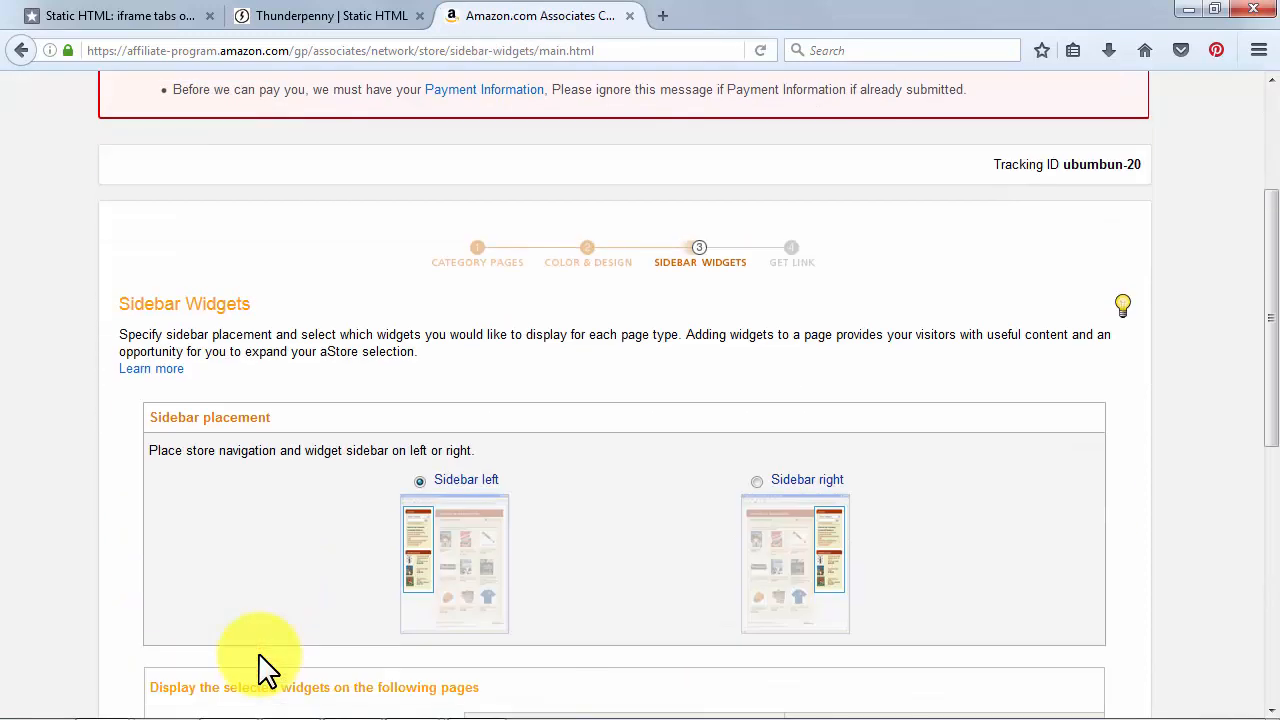
scroll(down, 3)
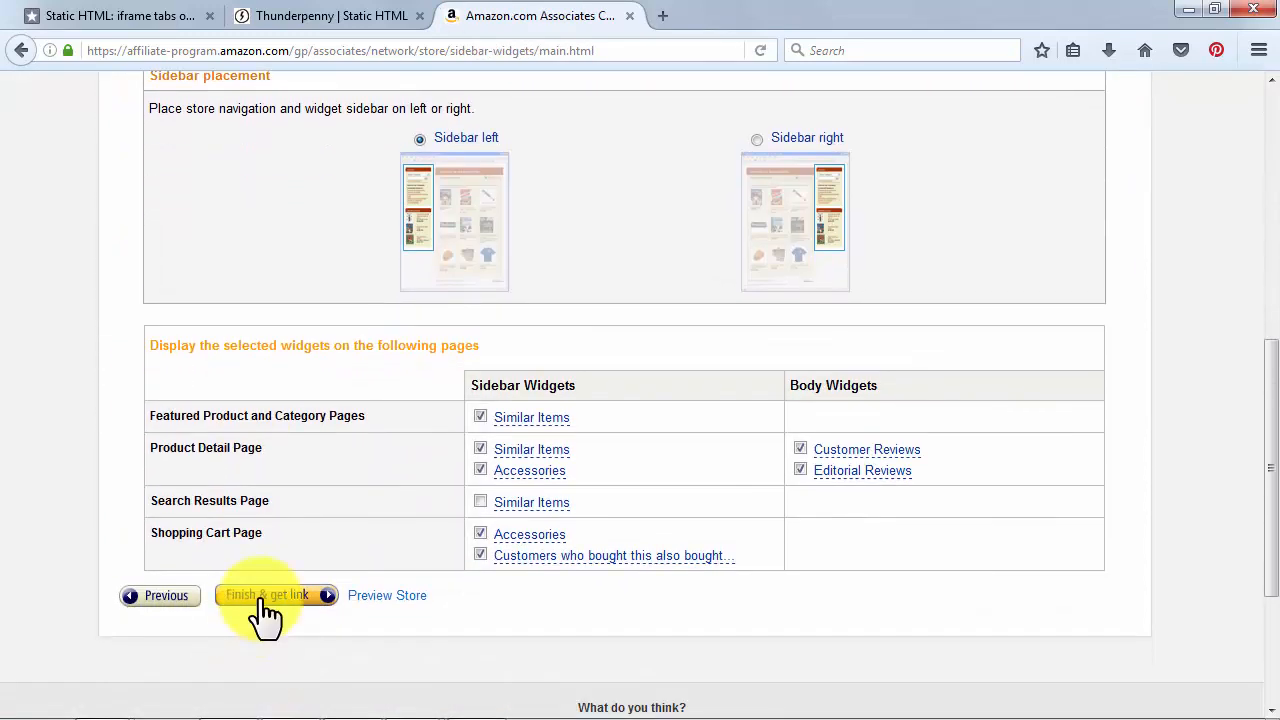
click(268, 596)
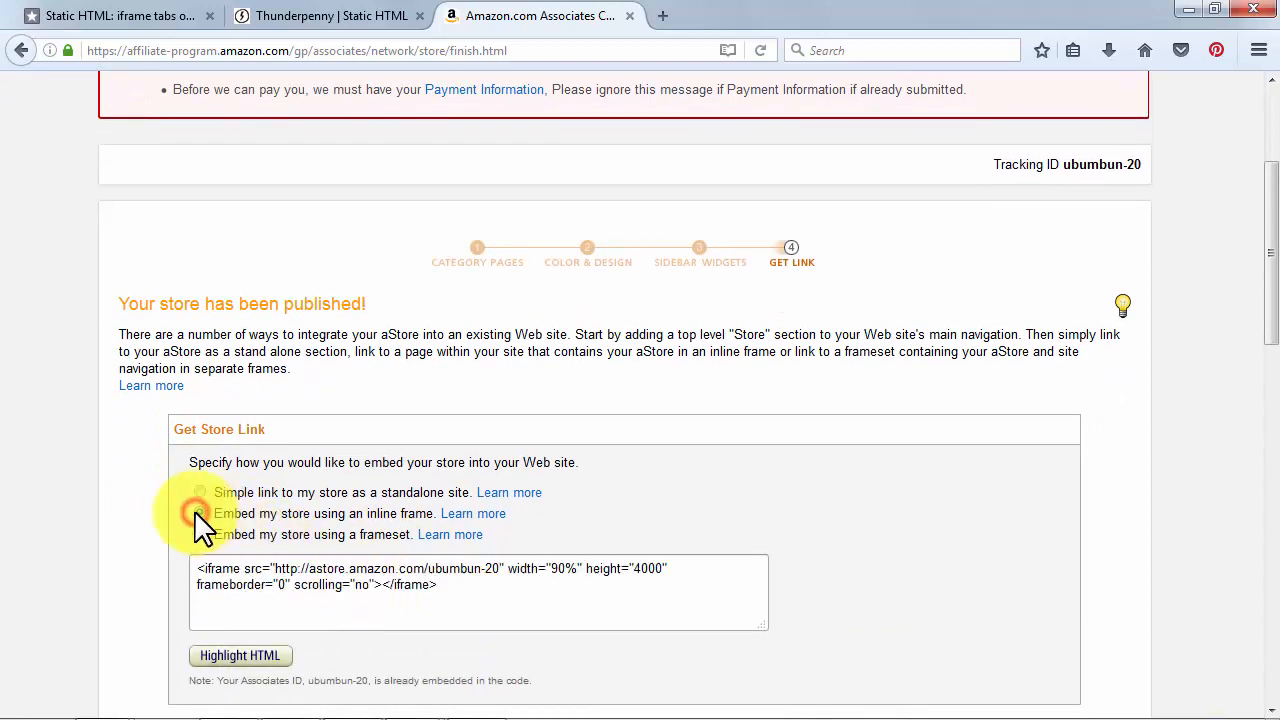
Step: Choose the inline-frame embed option and select the iframe code for copying
click(200, 512)
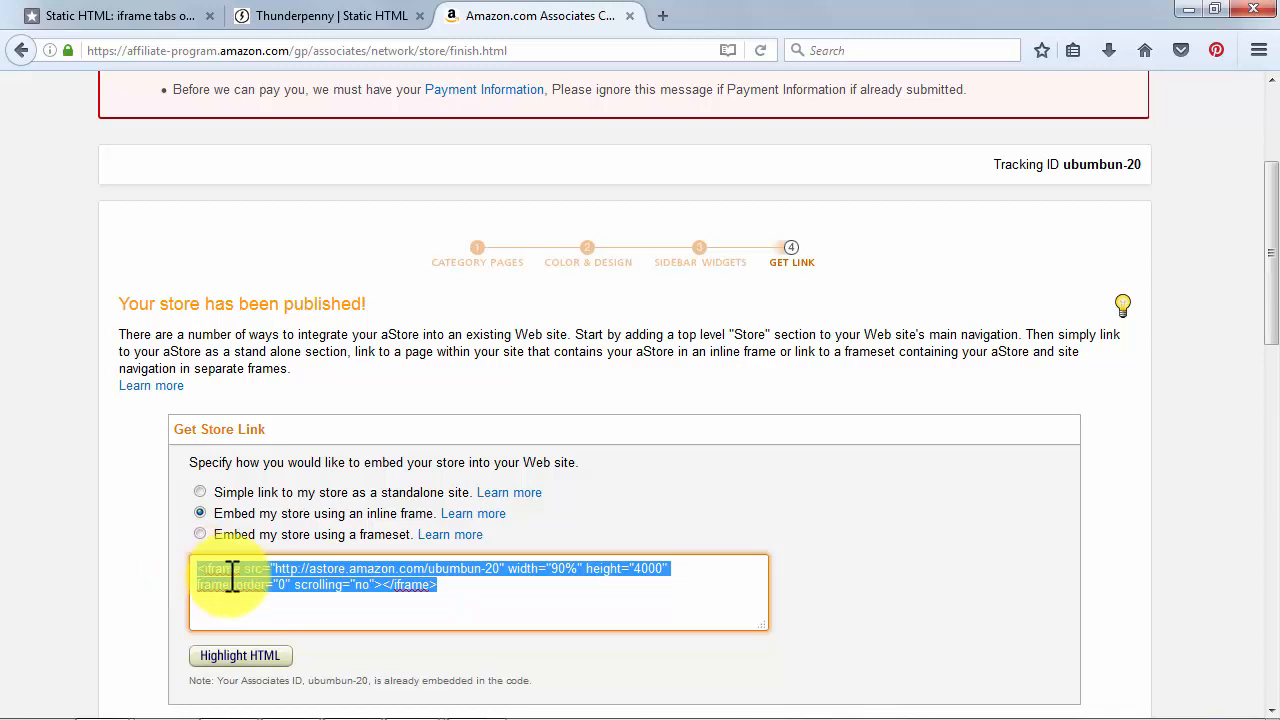
click(330, 16)
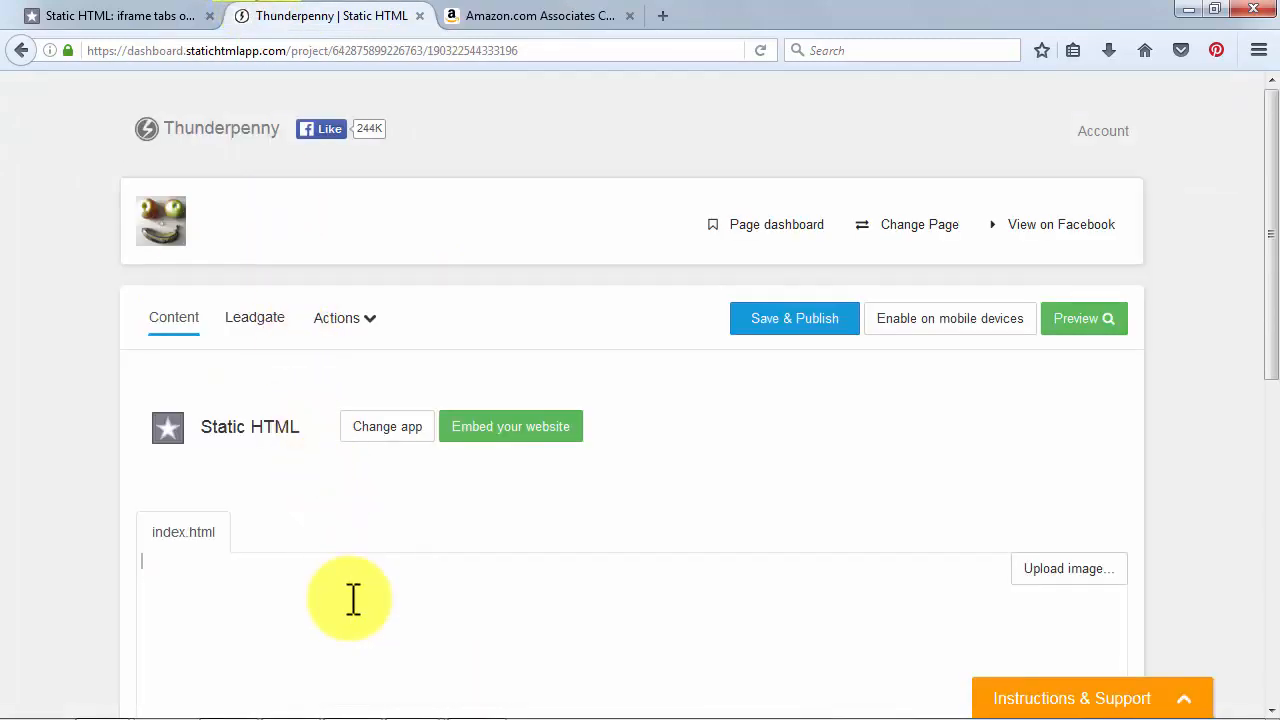
Step: Paste the aStore iframe into index.html with https, 815px width, 1200px height, scrolling yes, and publish
text(<iframe src="http://astore.amazon.com/ubumbun-20" width="90%" height="4000" frameborder="0" scrolling="no"></iframe>)
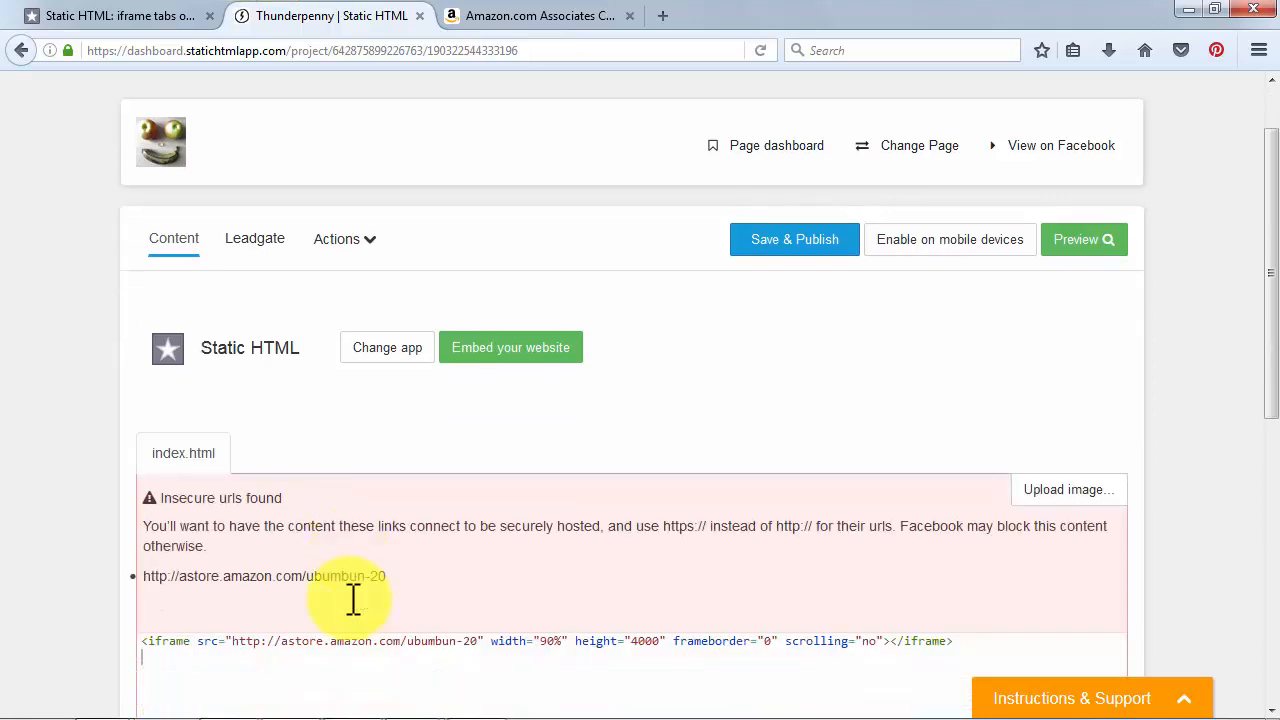
scroll(down, 3)
text(s)
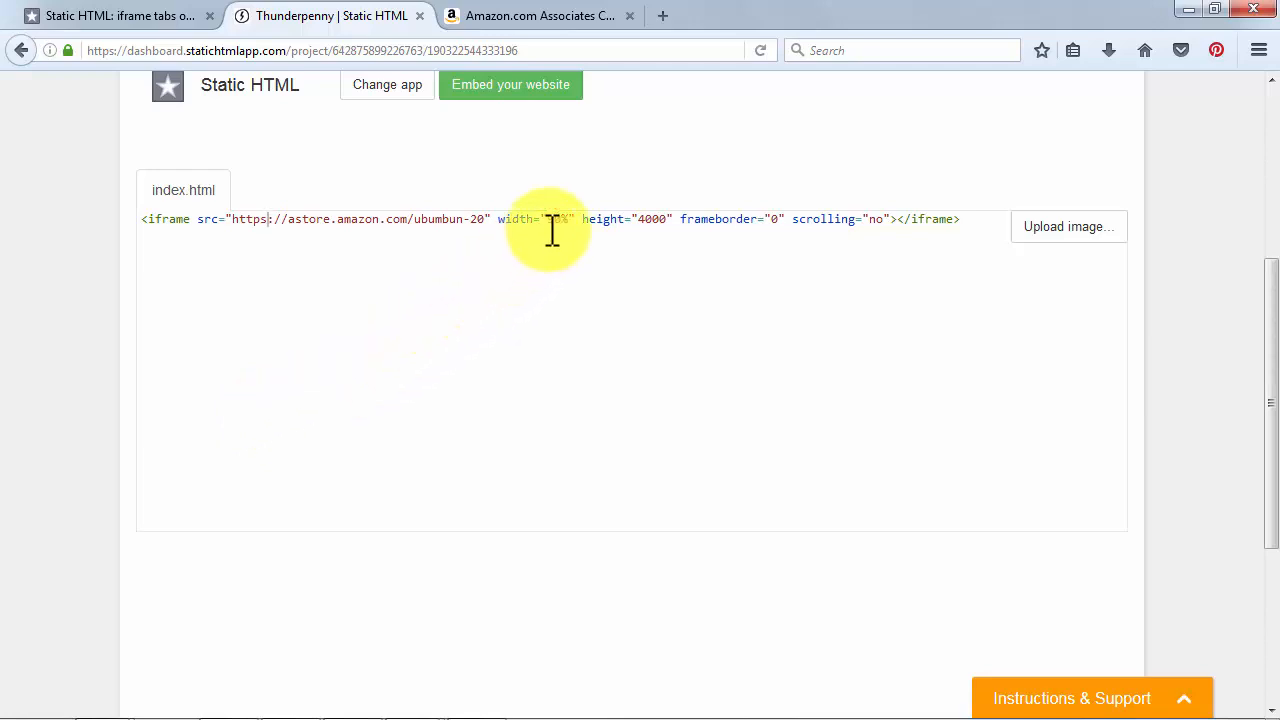
text(8)
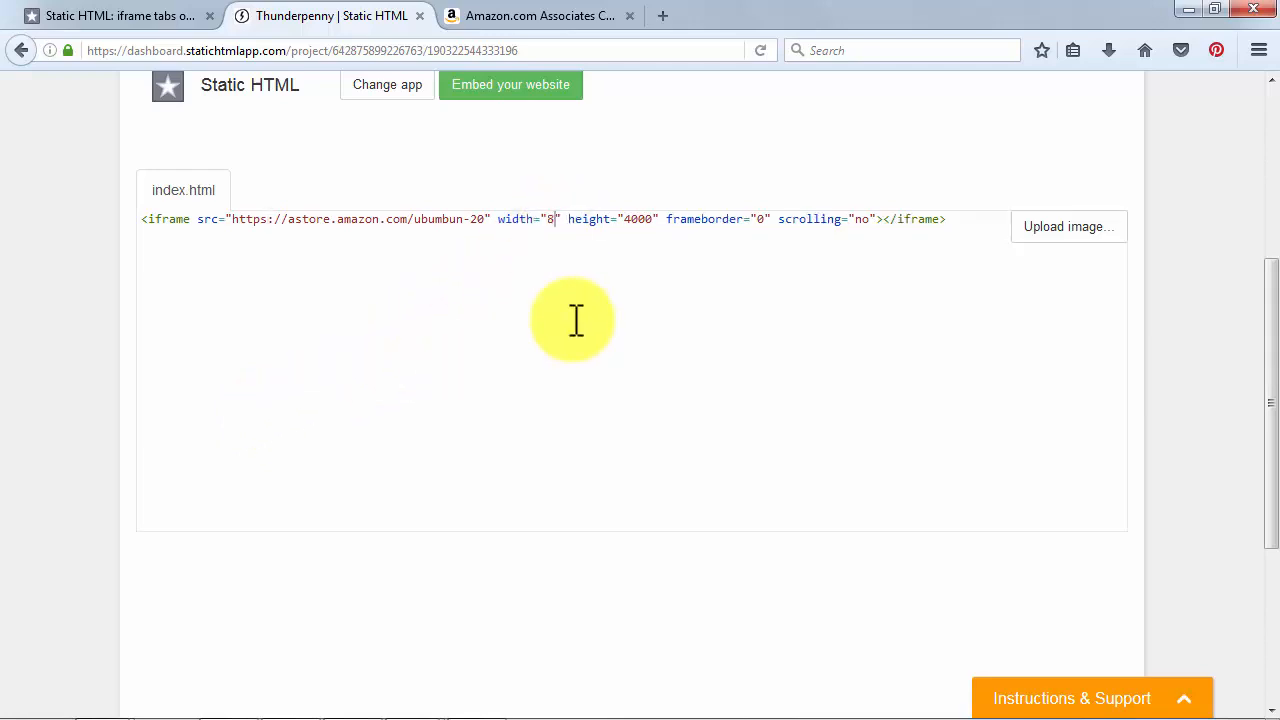
text(15px)
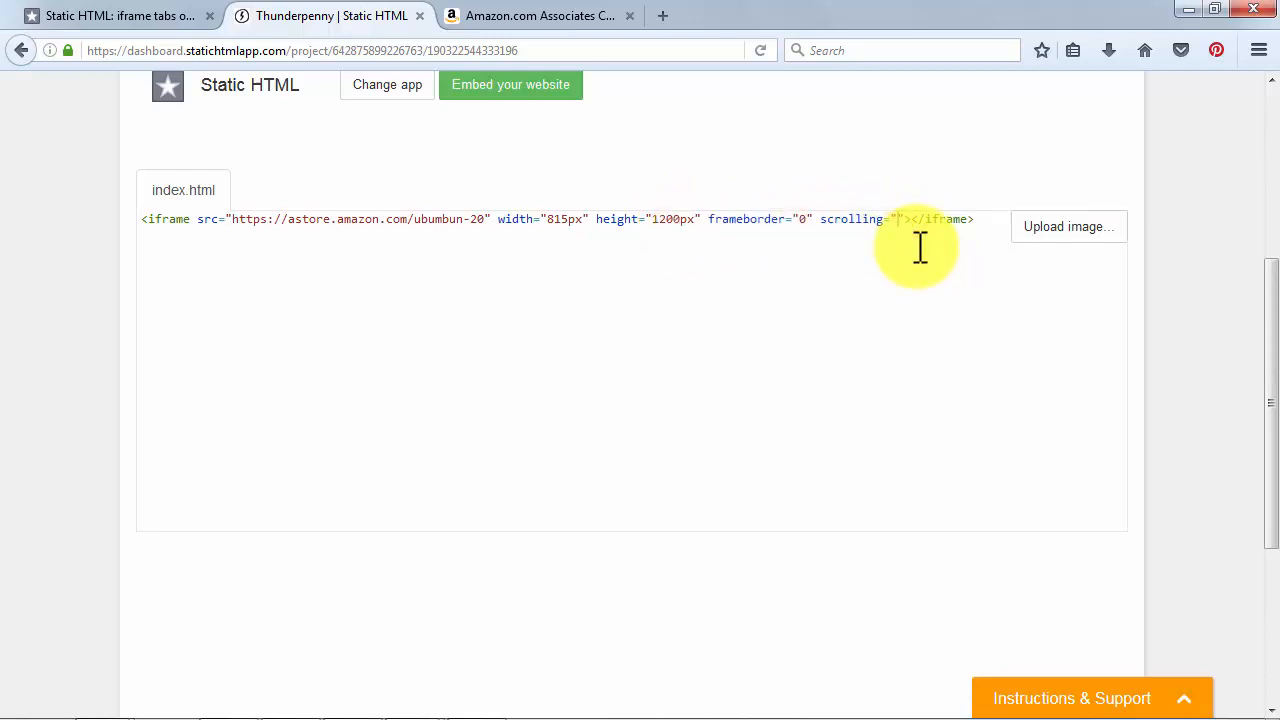
text(yes)
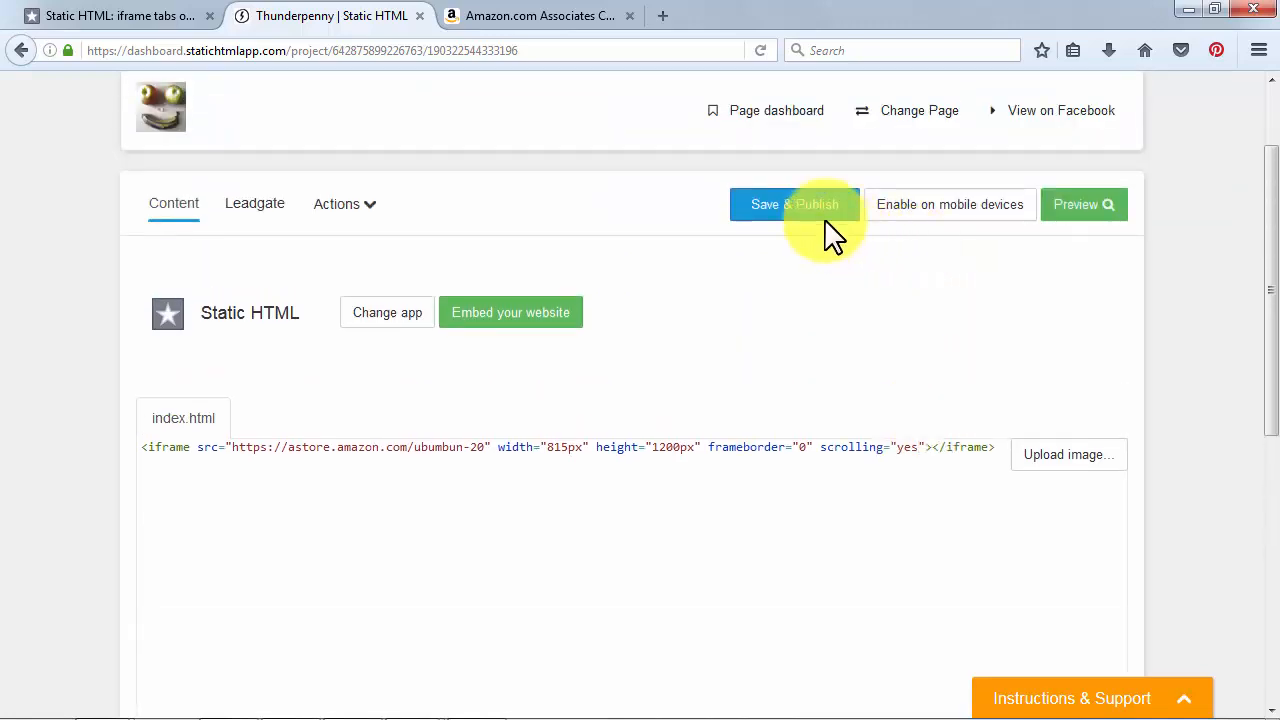
click(794, 204)
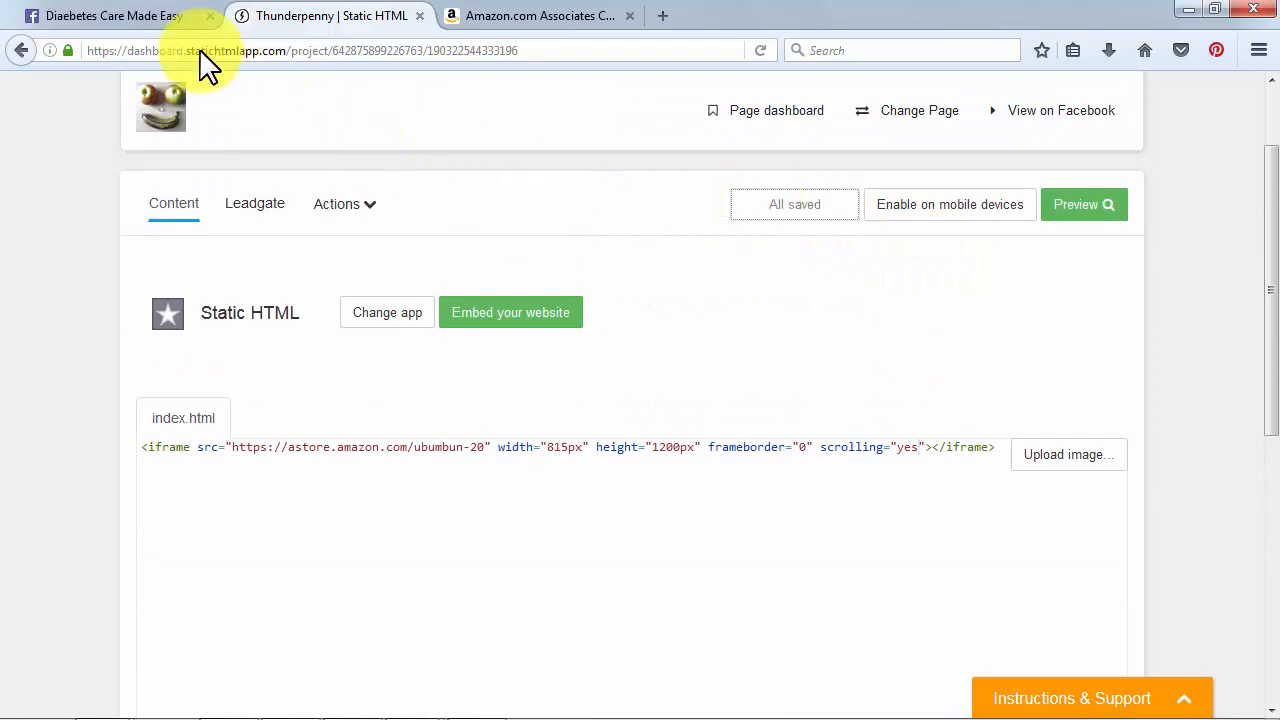
Step: View the Facebook page's Welcome tab and scroll through the embedded Amazon book store
click(110, 16)
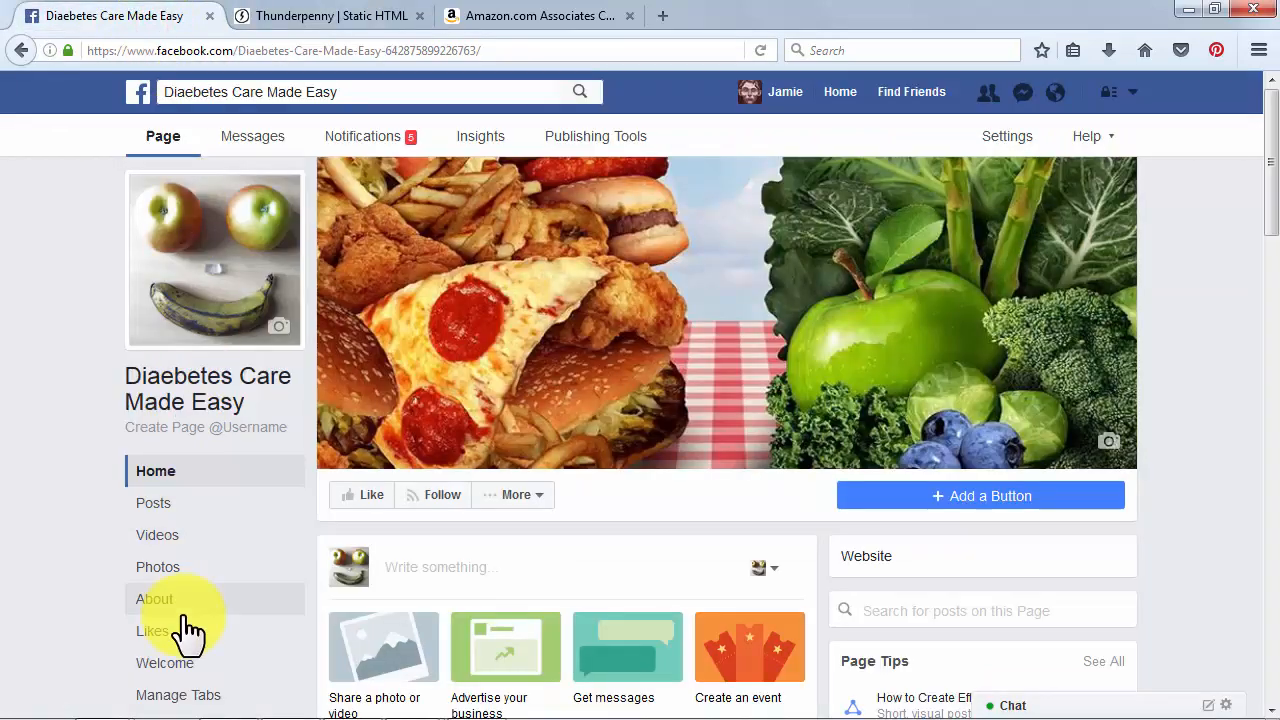
click(164, 662)
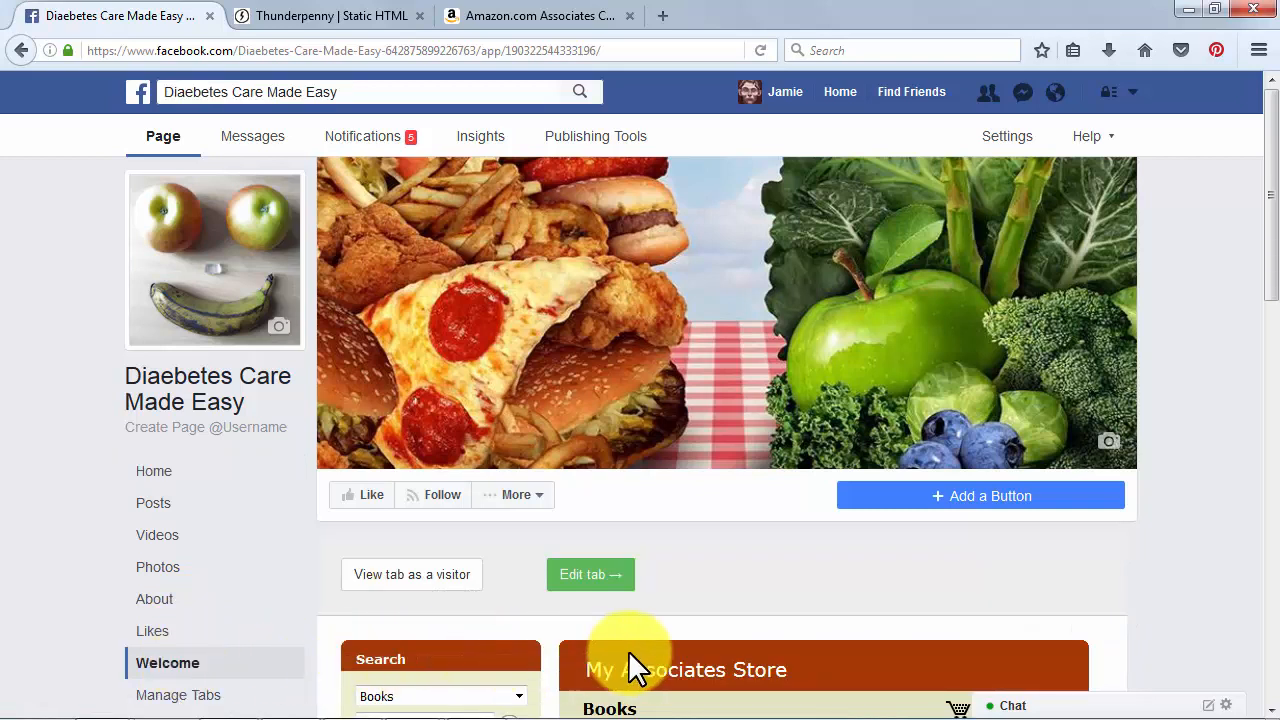
scroll(down, 3)
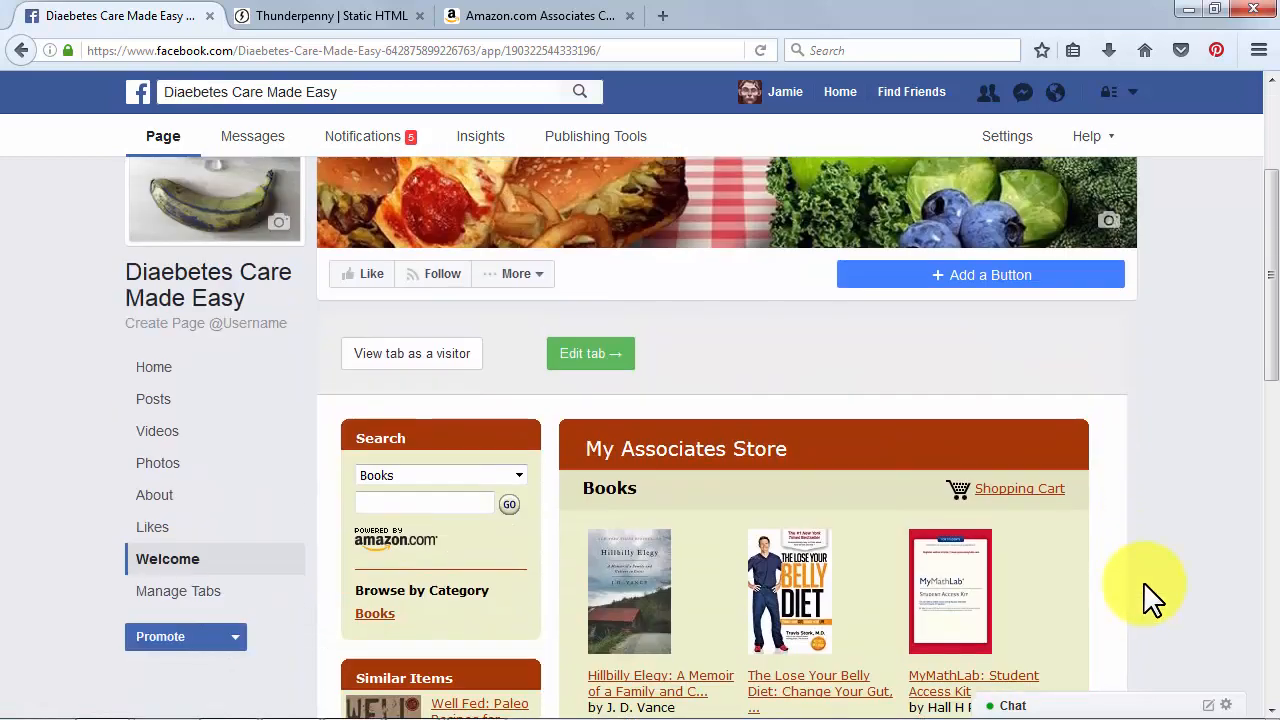
scroll(down, 3)
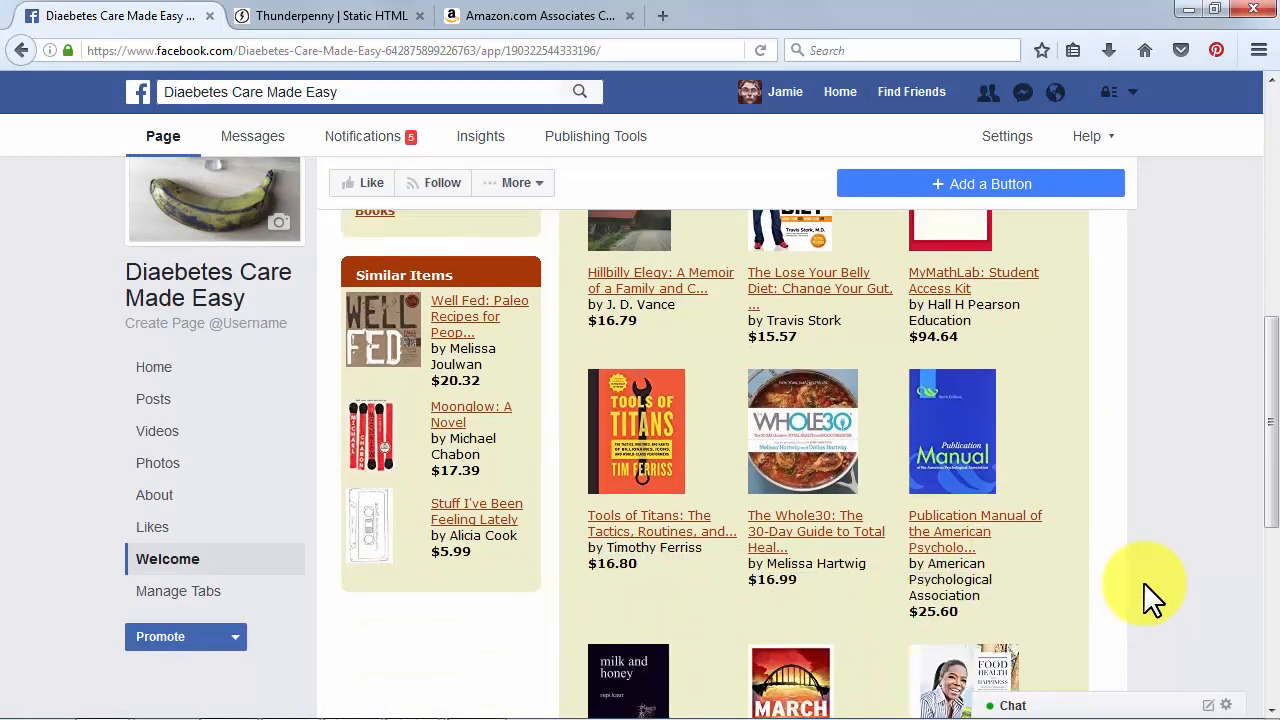
scroll(down, 3)
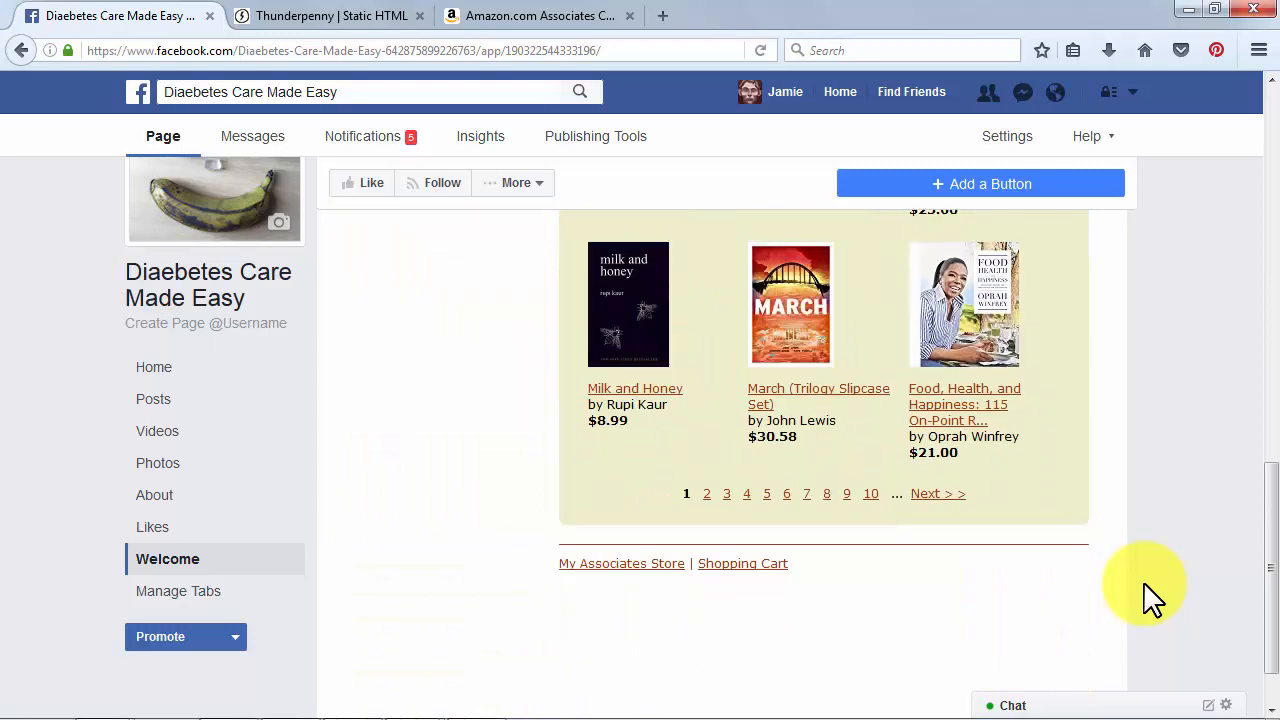
mouse_move(1144, 576)
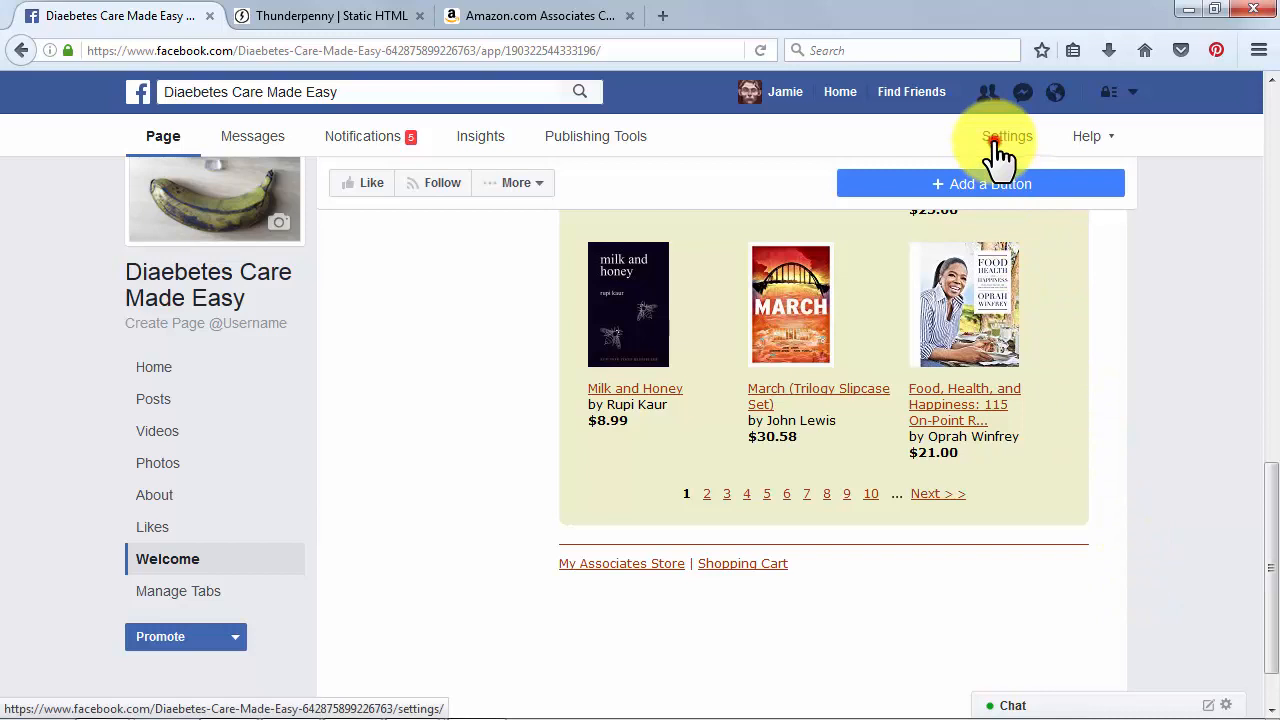
Step: Reach the Static HTML app's Edit Settings from the page's Settings > Apps list
click(1006, 136)
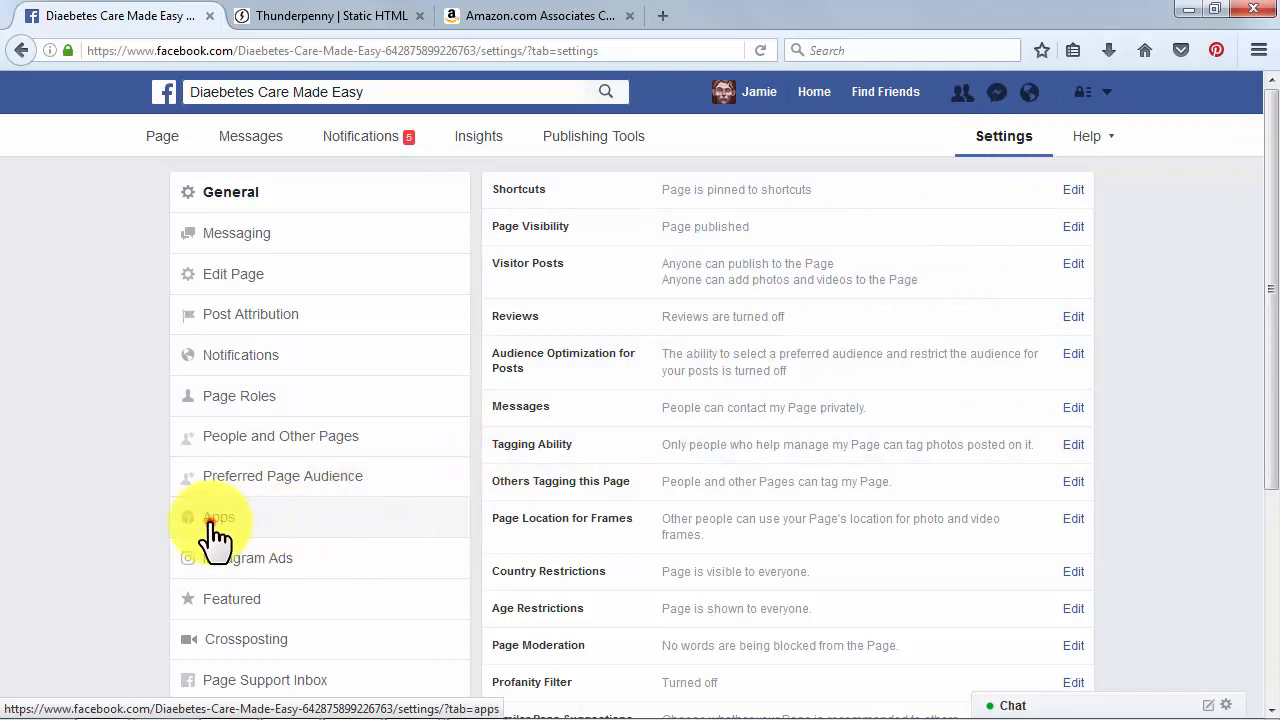
click(220, 516)
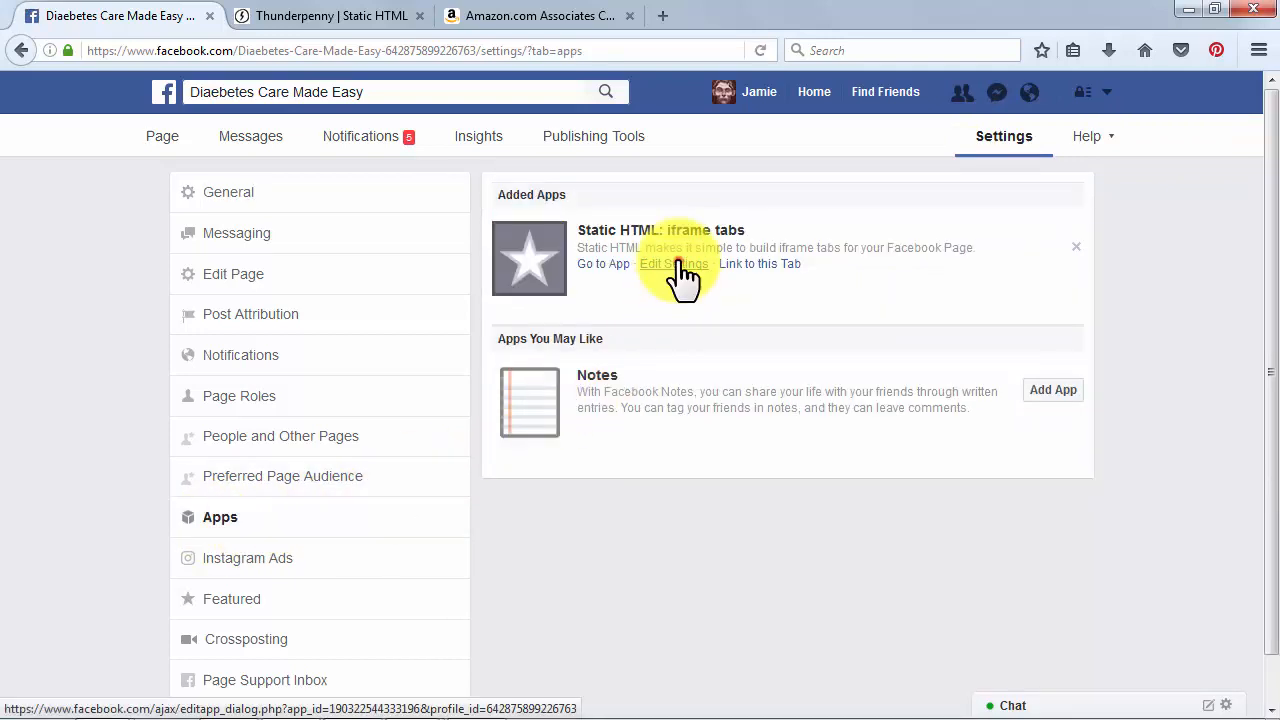
click(672, 264)
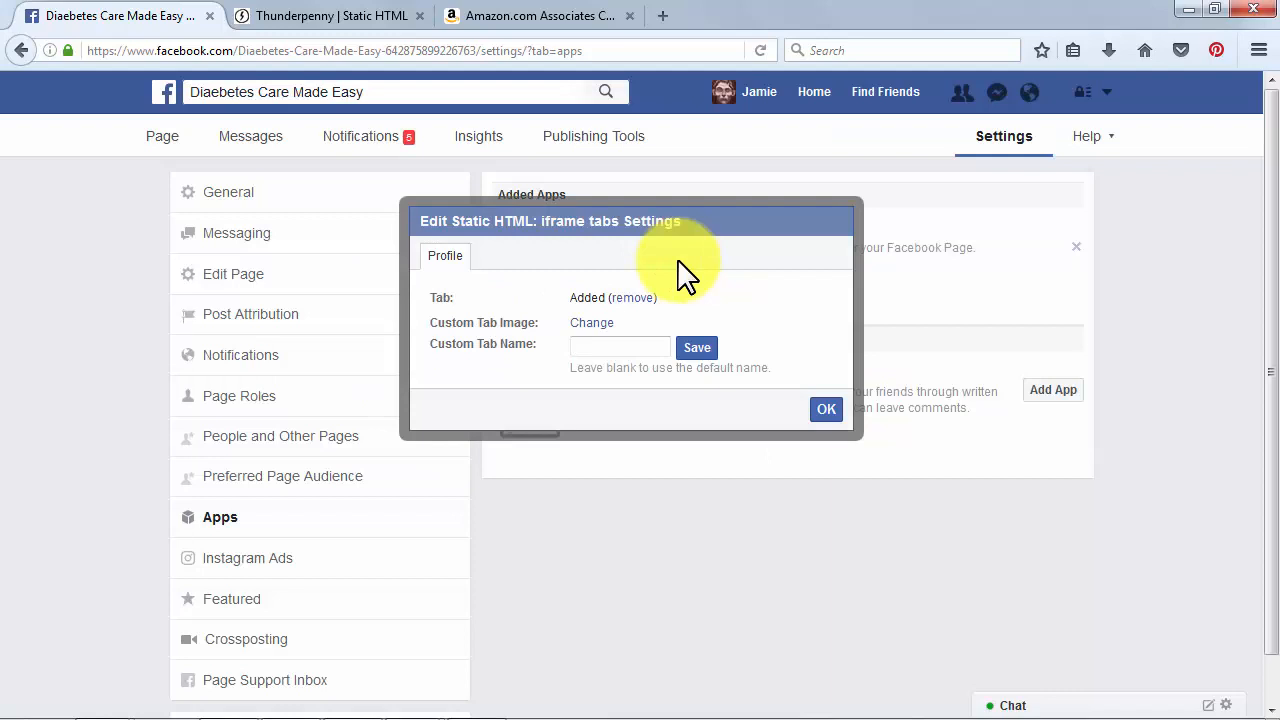
Step: Set the custom tab name to 'Shop from Us!', save it, and return to the page view
click(620, 346)
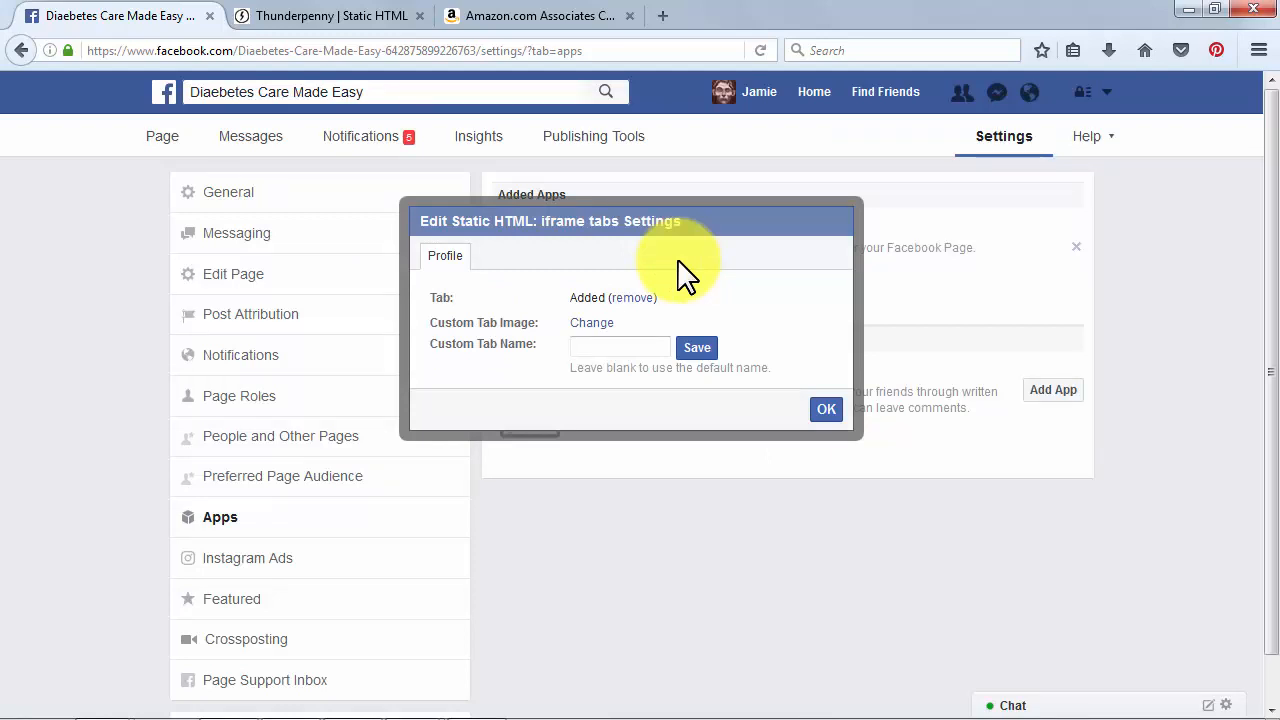
click(620, 348)
text(Shop from Us!)
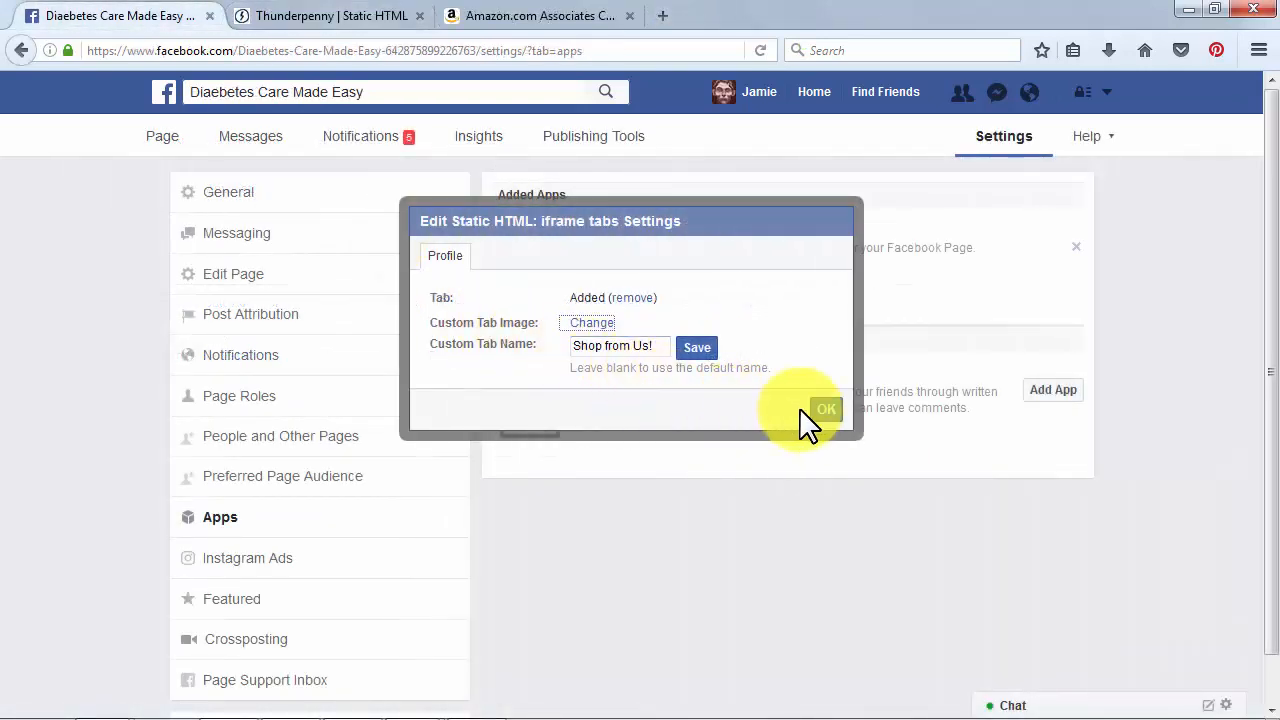
click(826, 408)
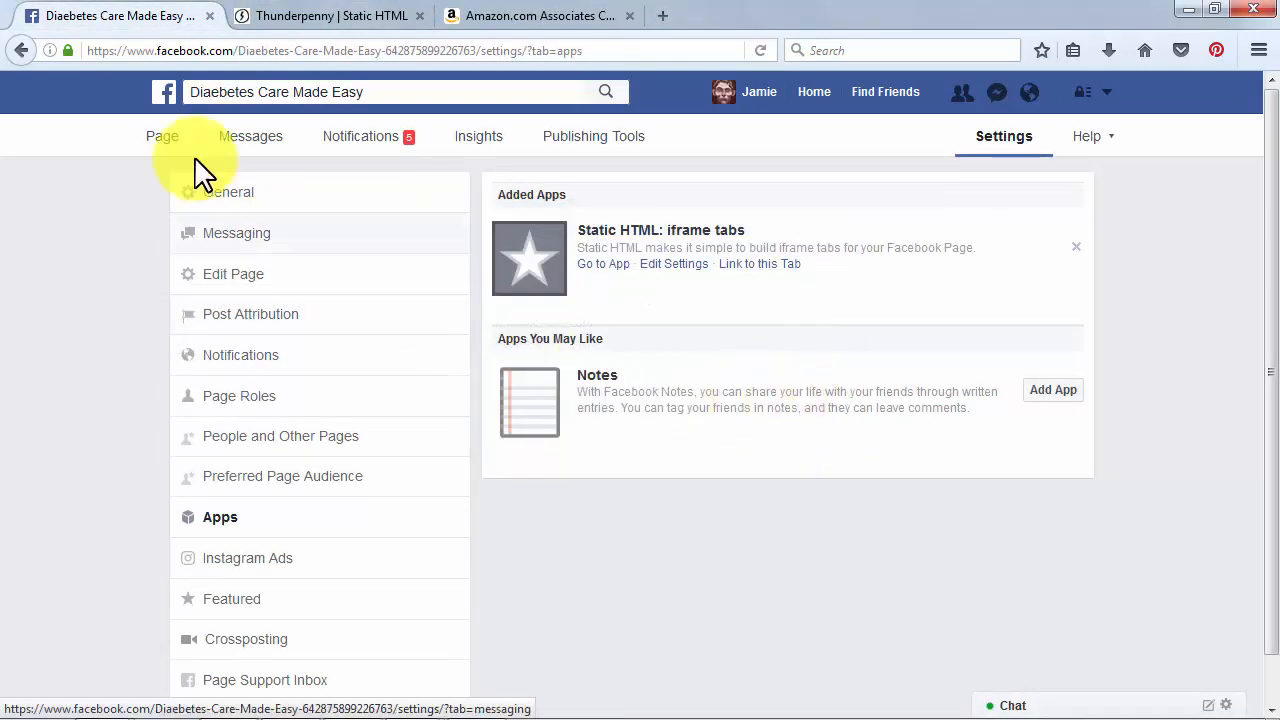
click(162, 136)
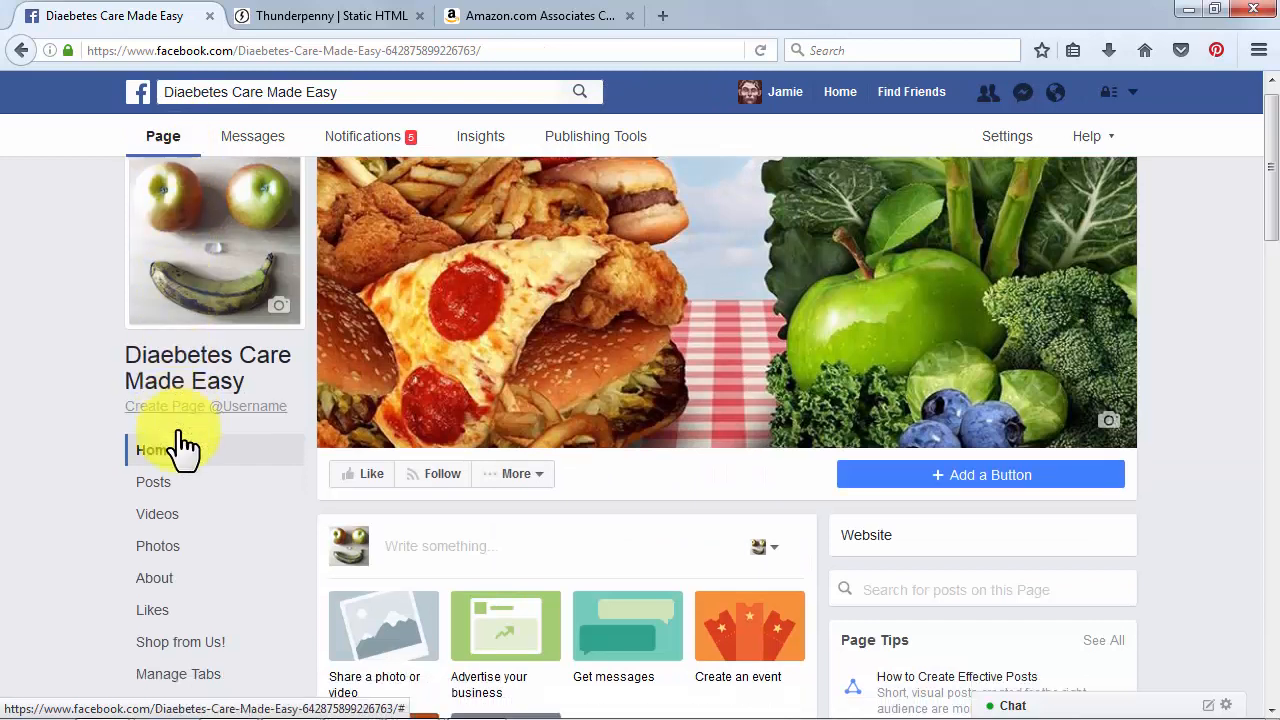